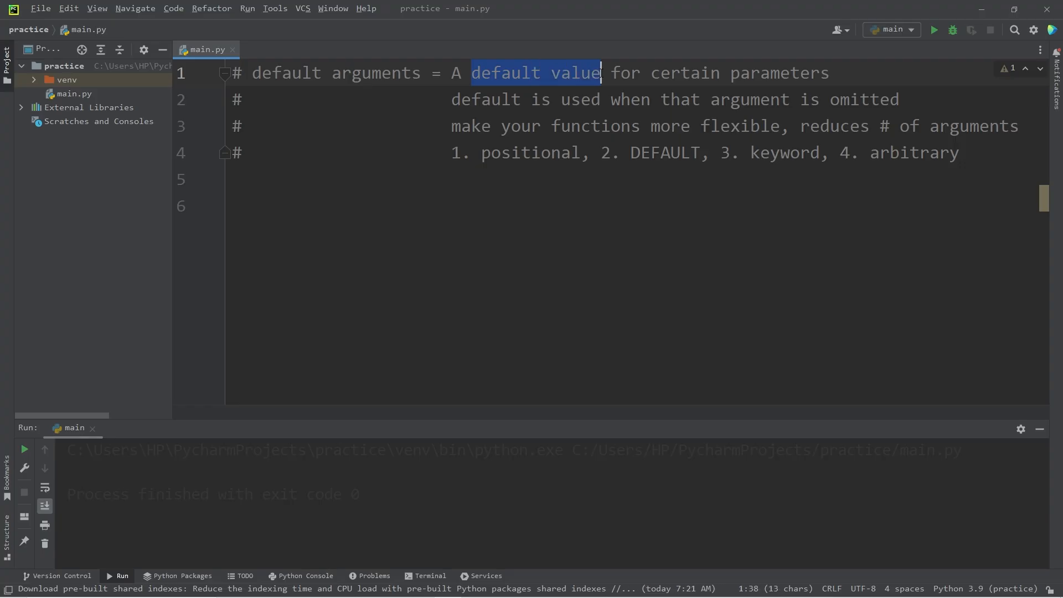
Step: Highlight the comment phrases default value, argument is omitted, positional and arbitrary
double_click(738, 73)
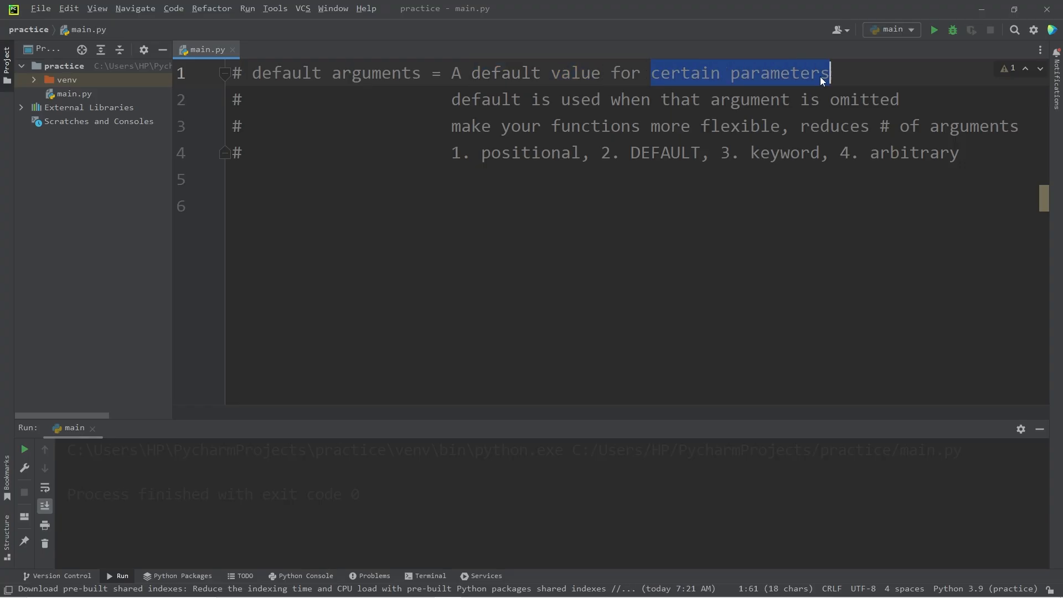
click(705, 100)
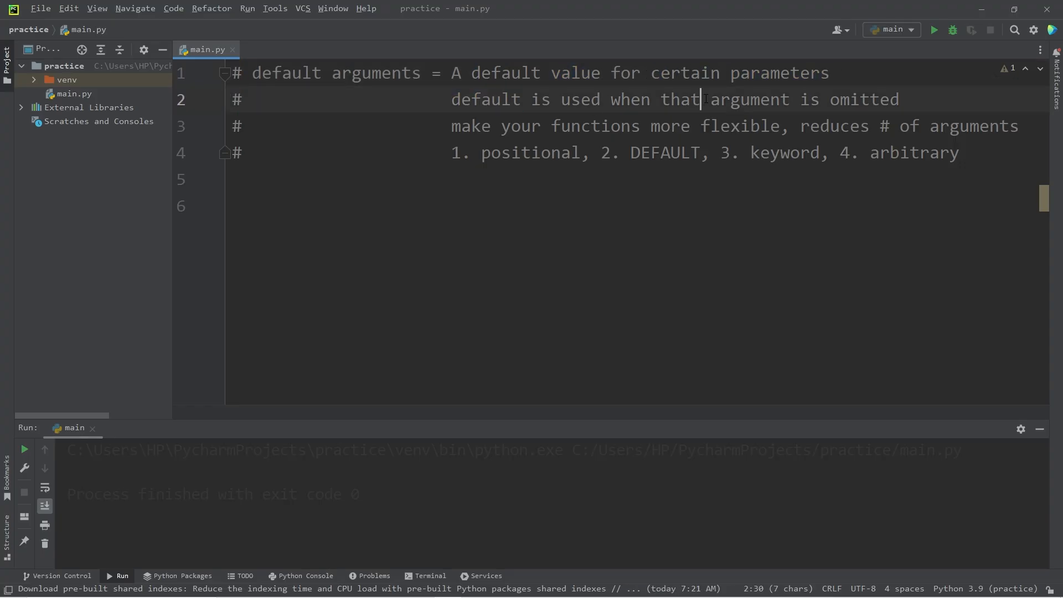
drag(706, 98, 899, 99)
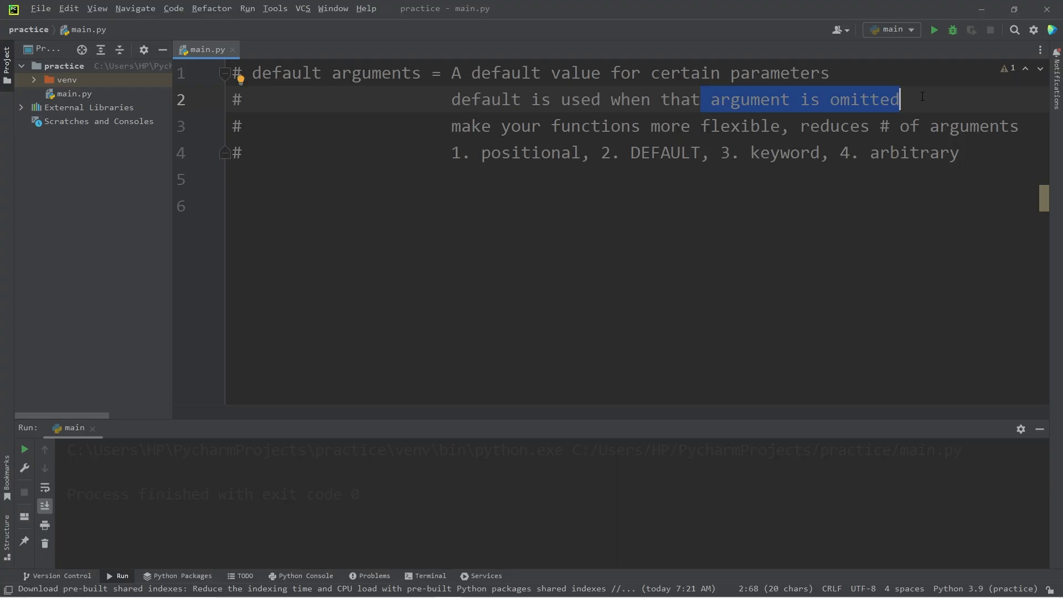
double_click(531, 152)
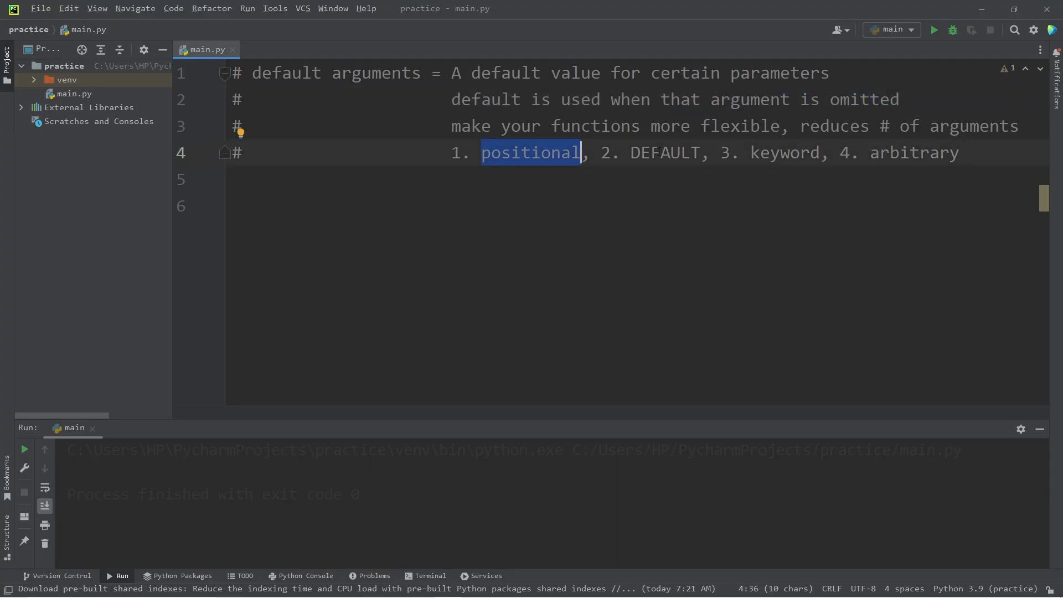
double_click(665, 153)
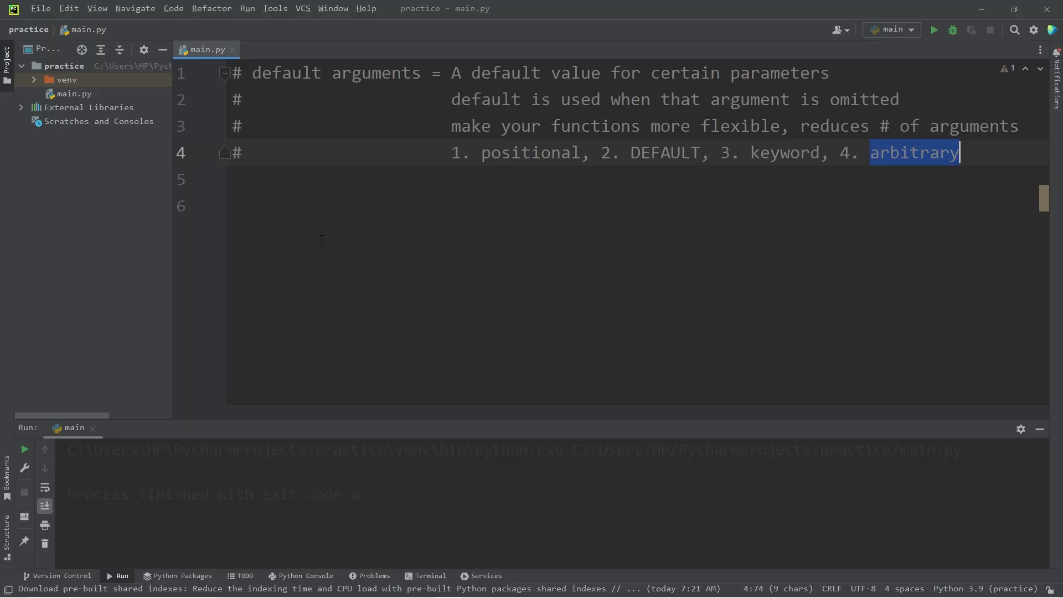
Step: Write the header def net_price(list_price, discount, tax):
text(de)
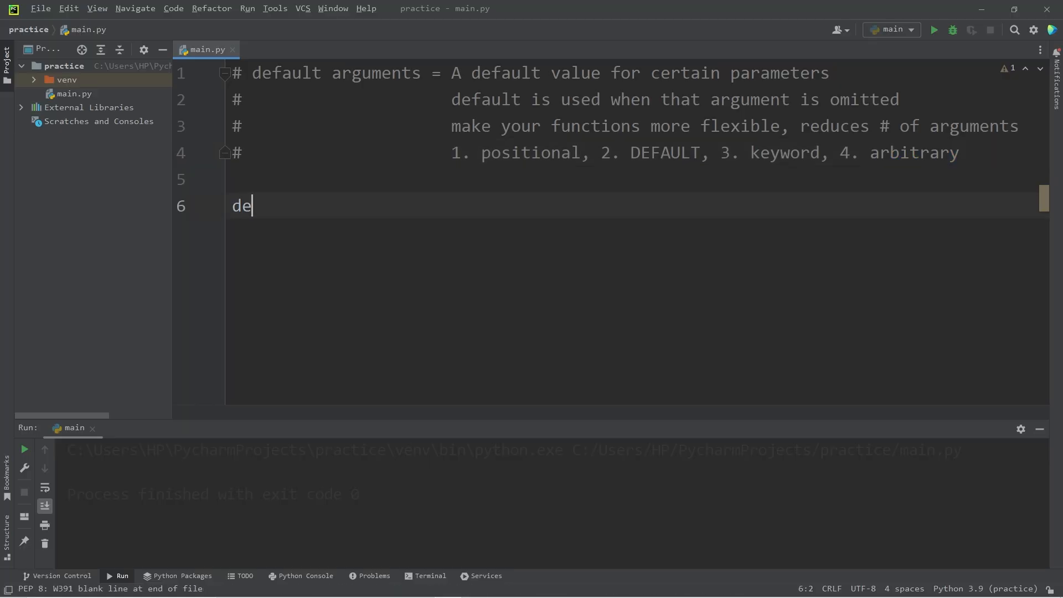
text(f net_pri)
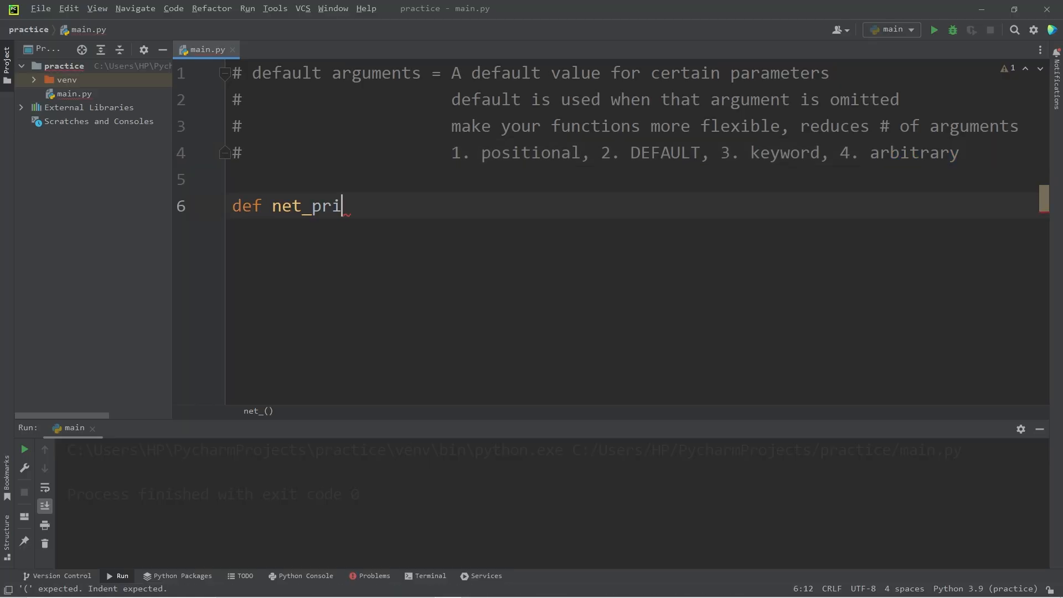
text(ce():)
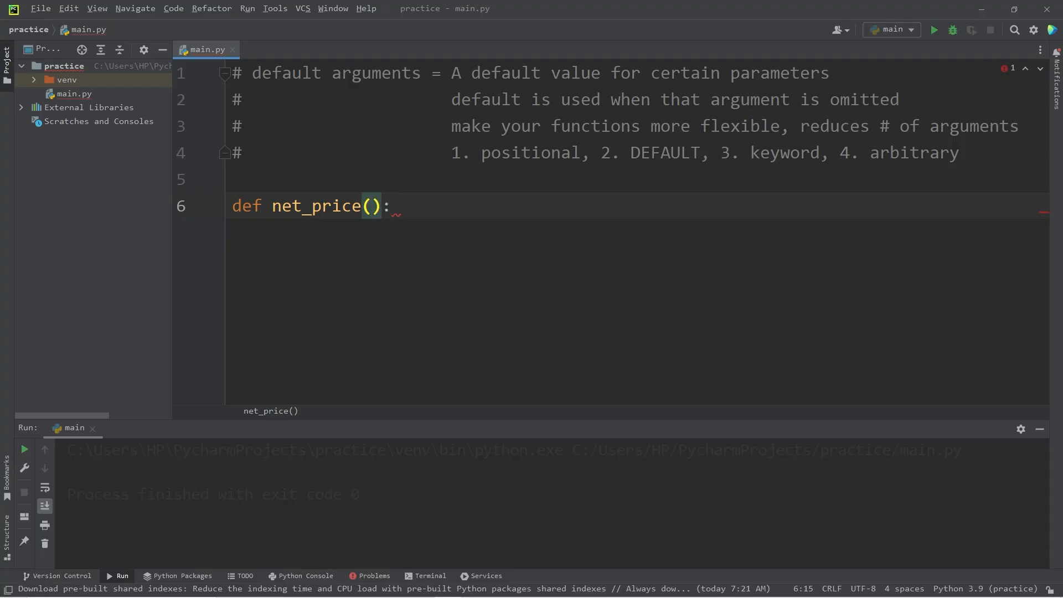
text(list_price)
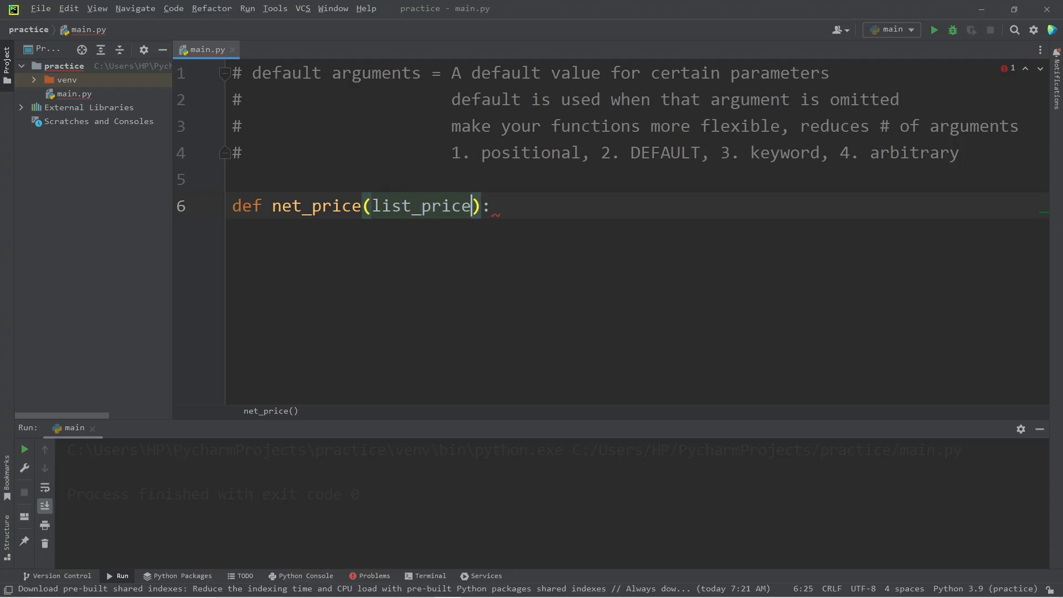
text(, discount,)
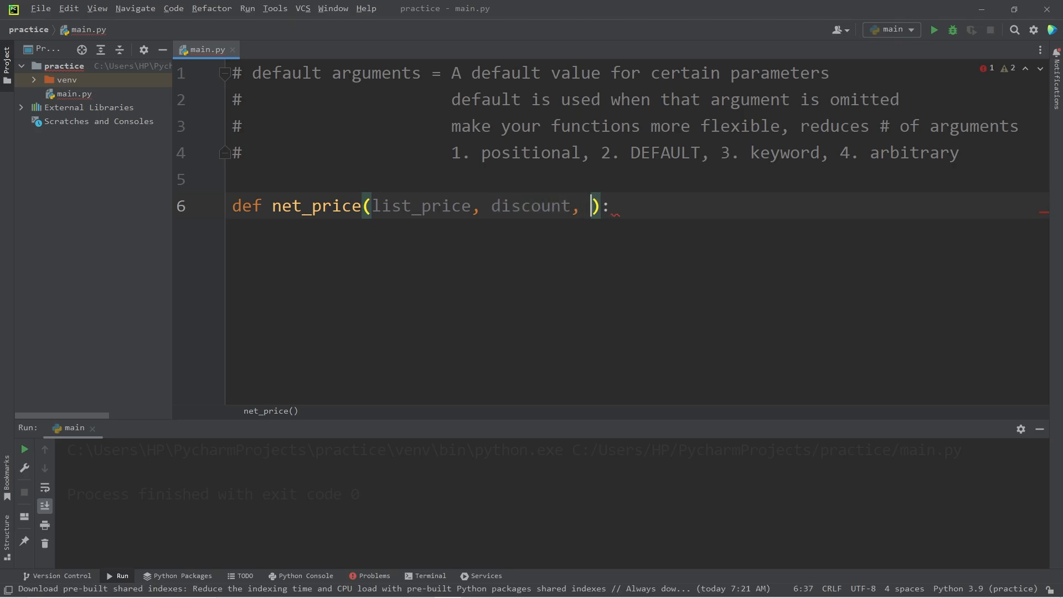
text(tax)
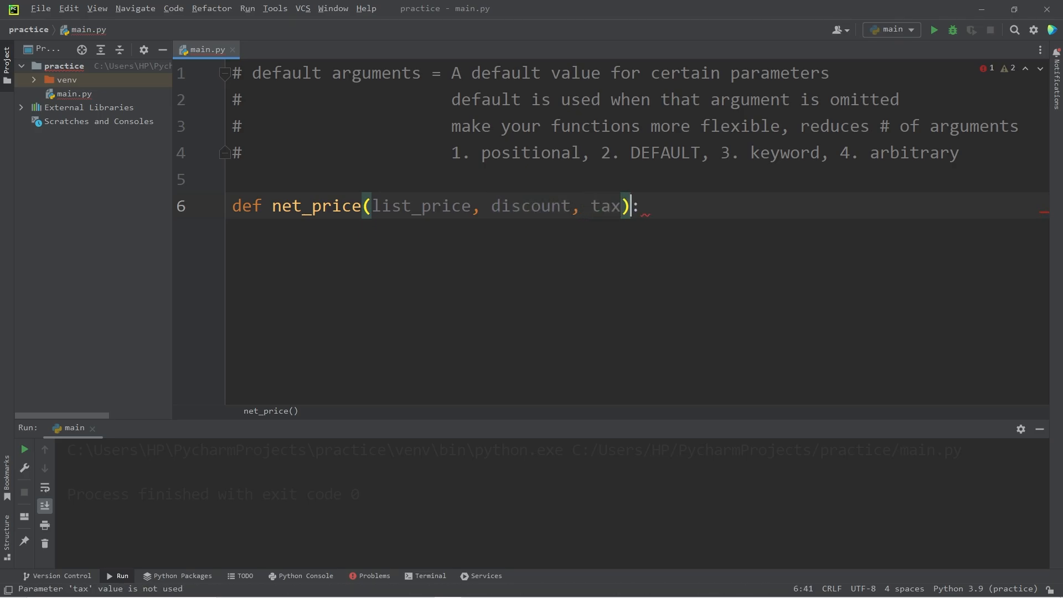
Step: Return list_price * (1 - discount) * (1 + tax) from net_price
text(re)
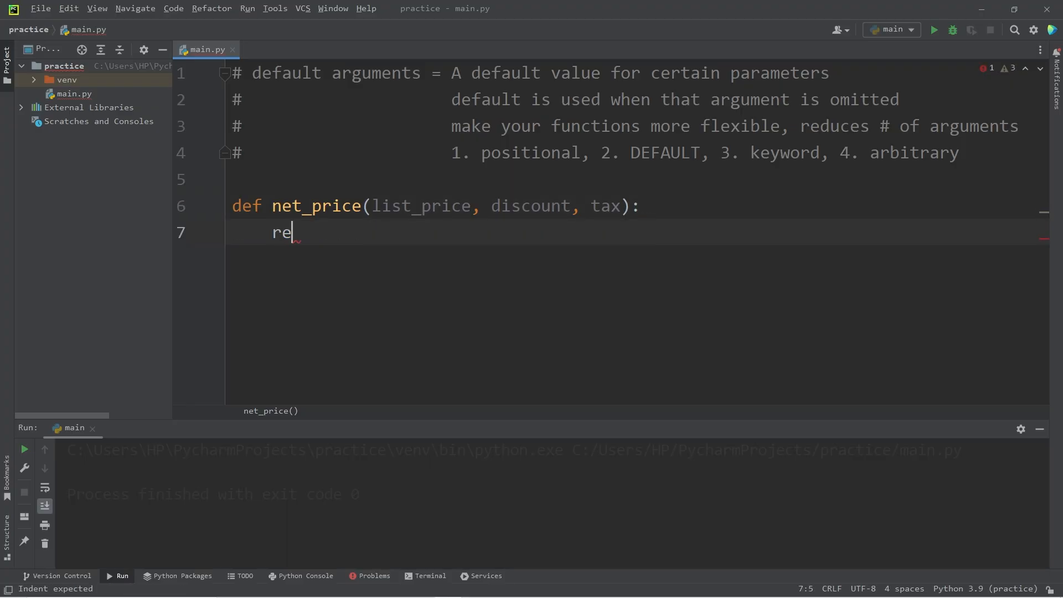
text(turn)
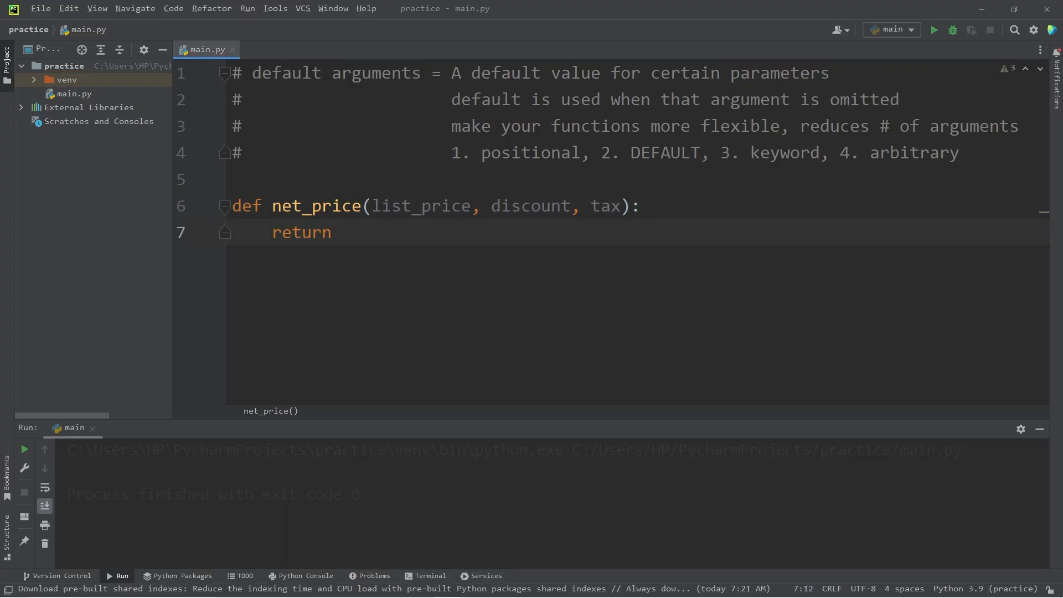
text(1)
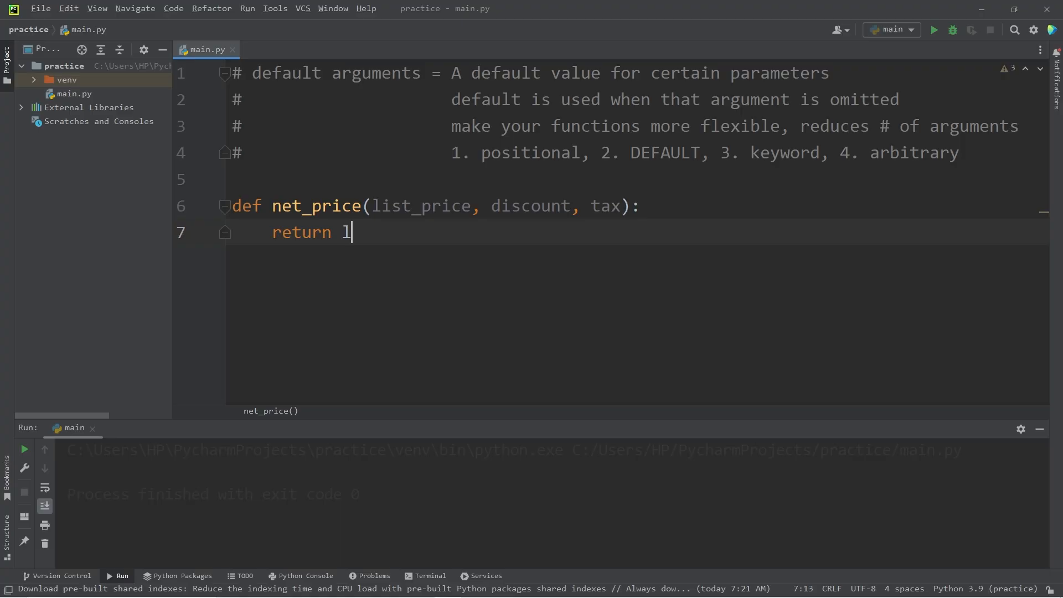
text(ist_price)
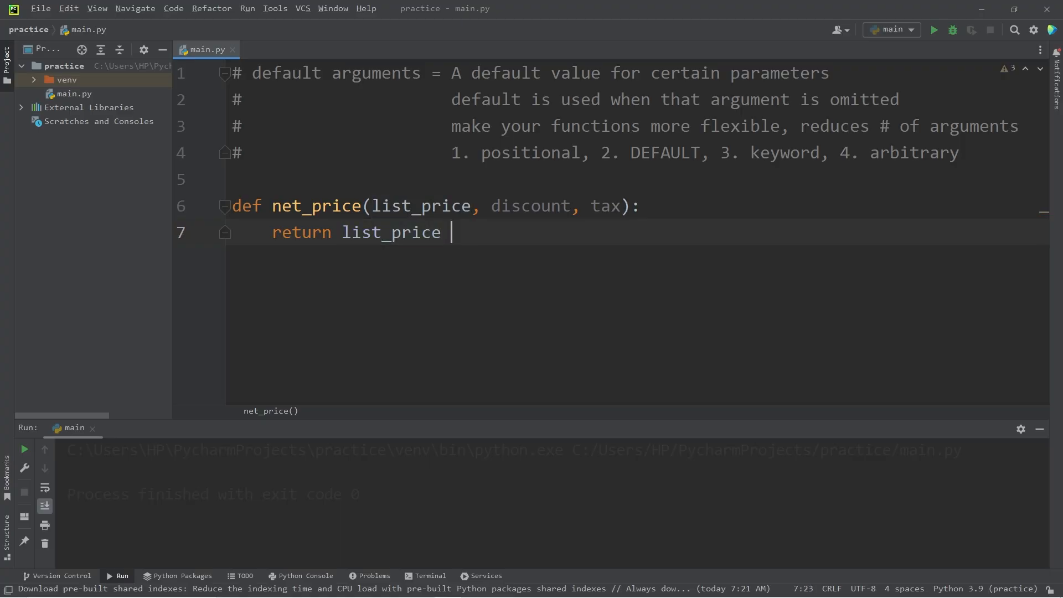
text(* (1 - discount) * ()
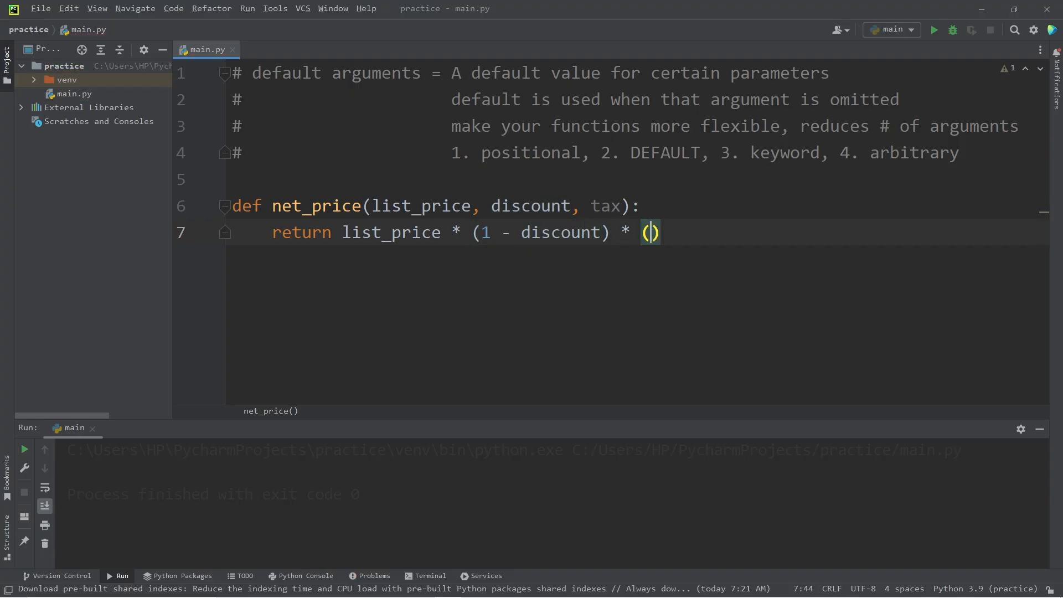
text(1 + tax)
text(n)
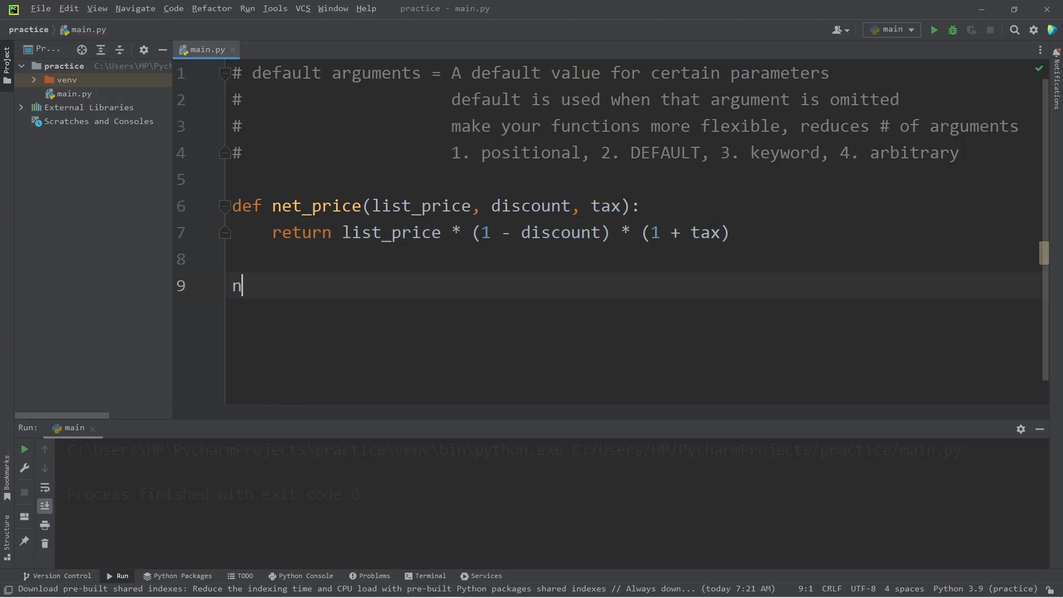
Step: Run net_price(500) to get the missing-arguments TypeError, then complete it as net_price(500, 0, 0.05)
text(et_price())
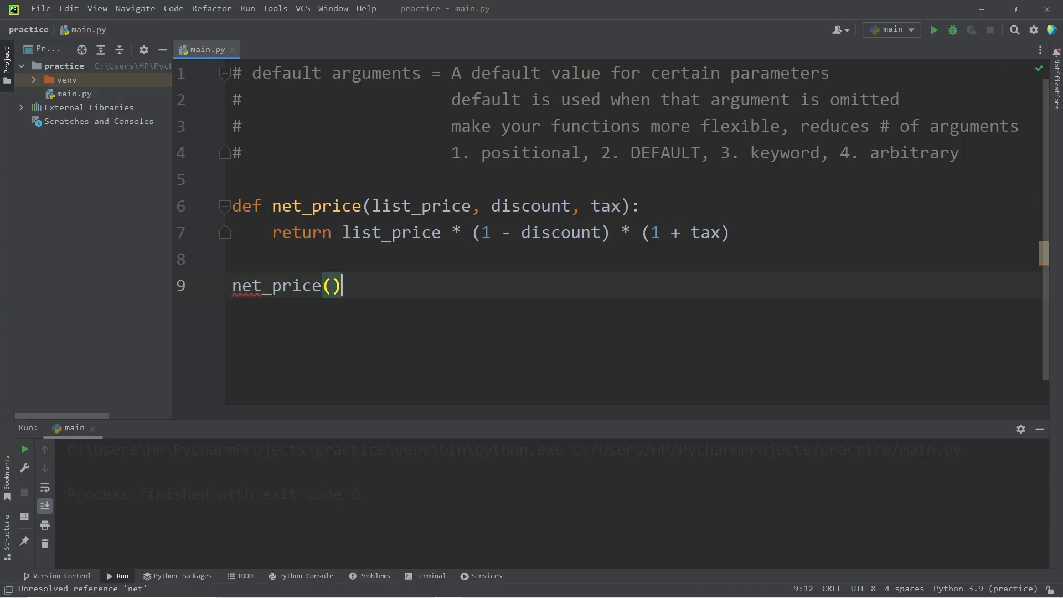
text(500)
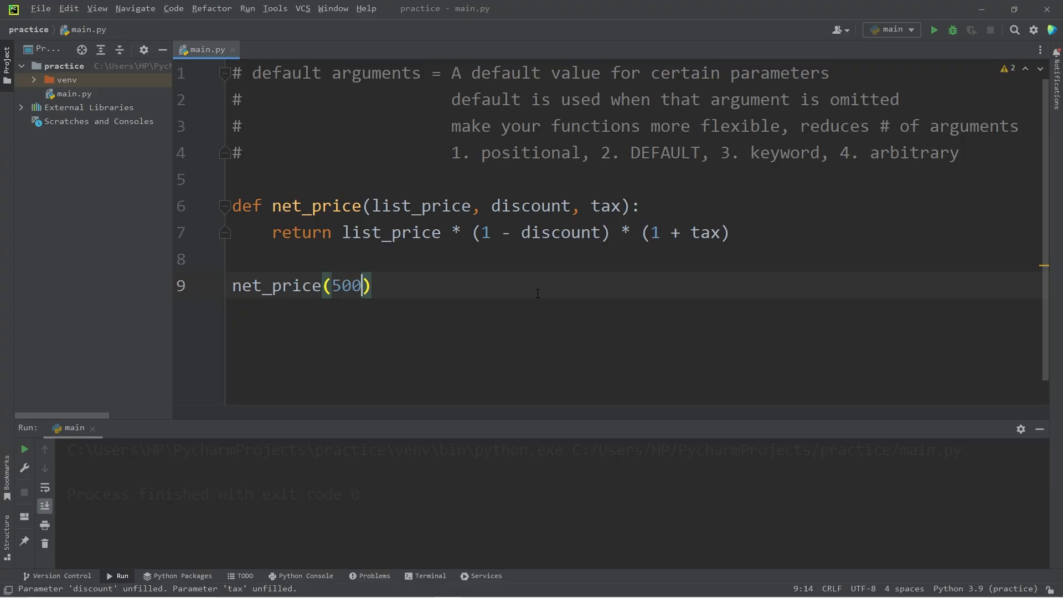
double_click(421, 206)
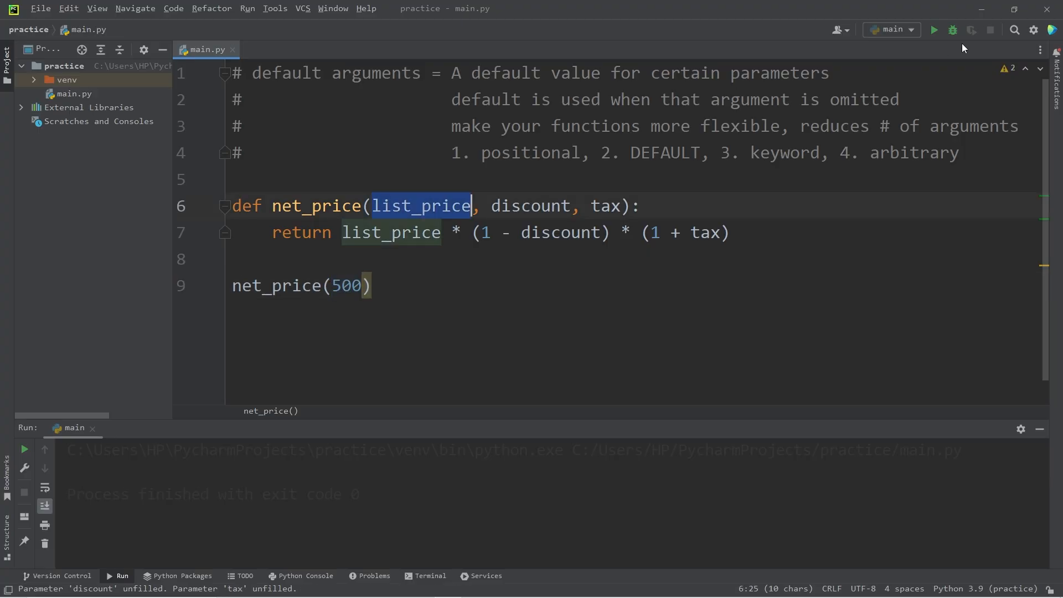
click(934, 29)
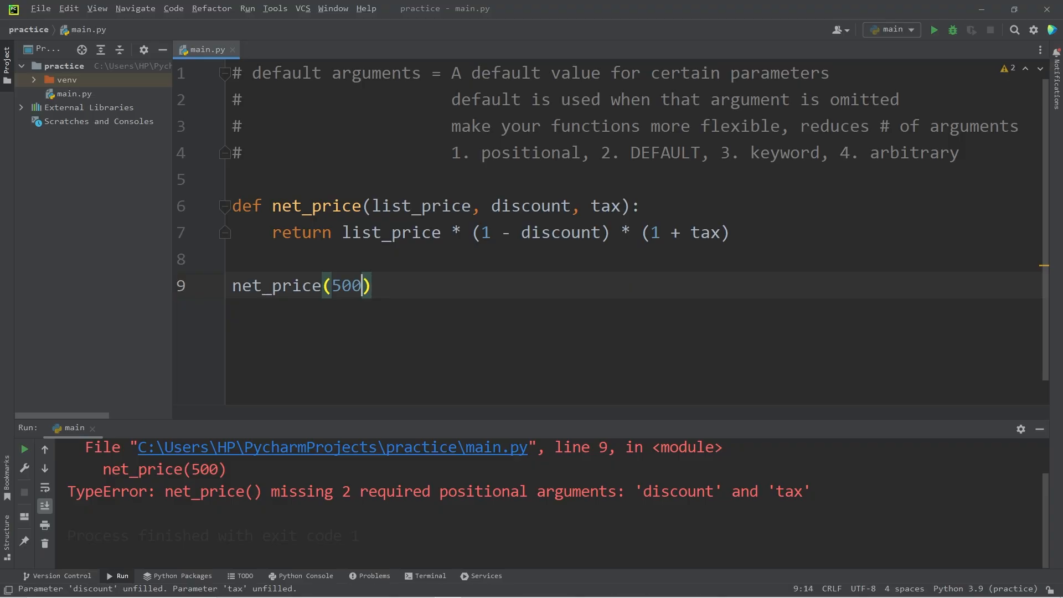
text(, 0,)
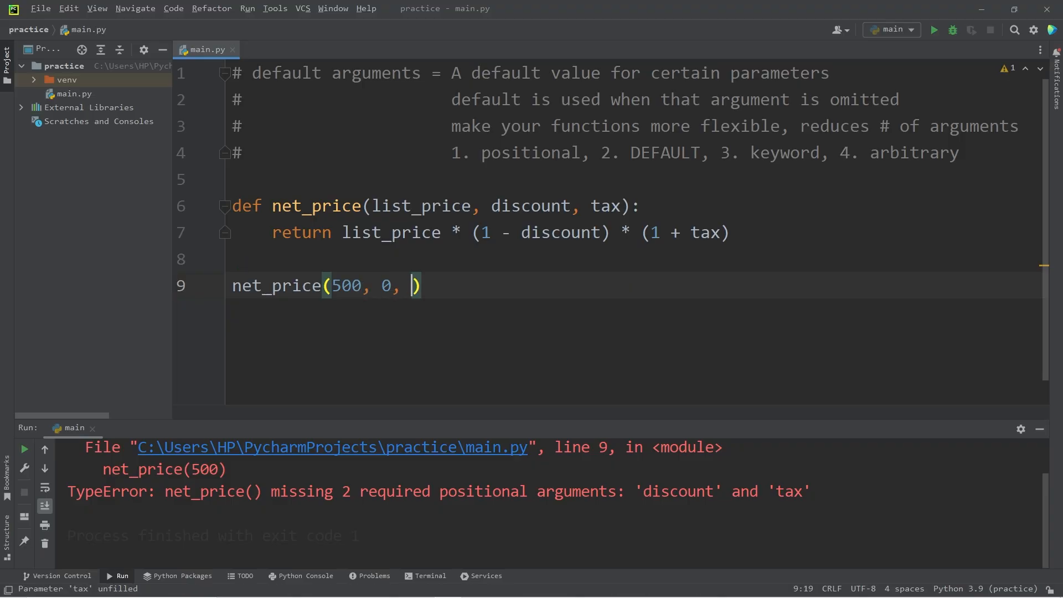
text(0.05)
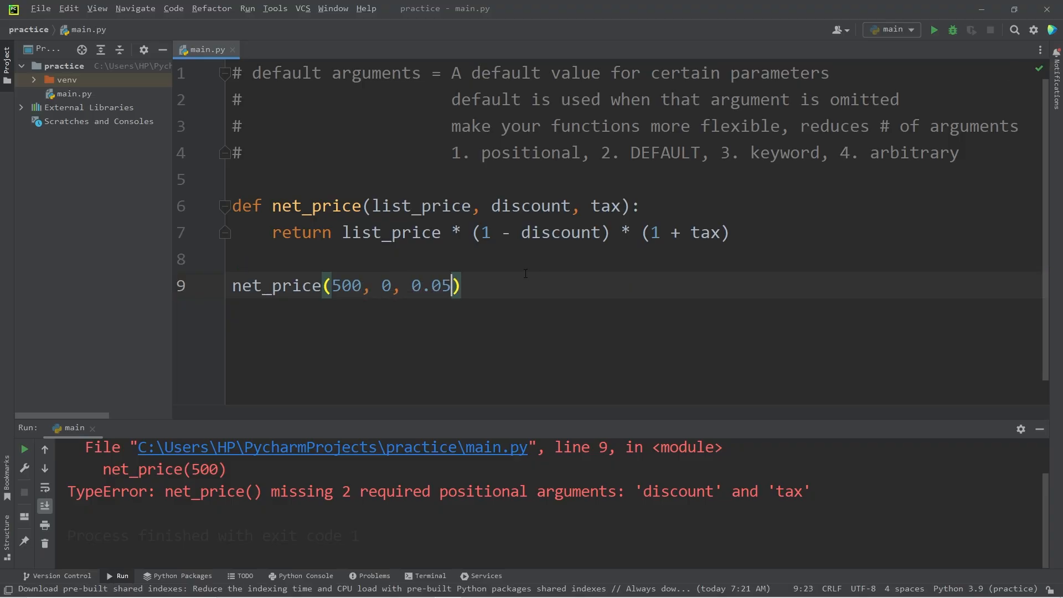
Step: Wrap net_price(500, 0, 0.05) in print and run it, getting 525.0 in the Run panel
click(935, 30)
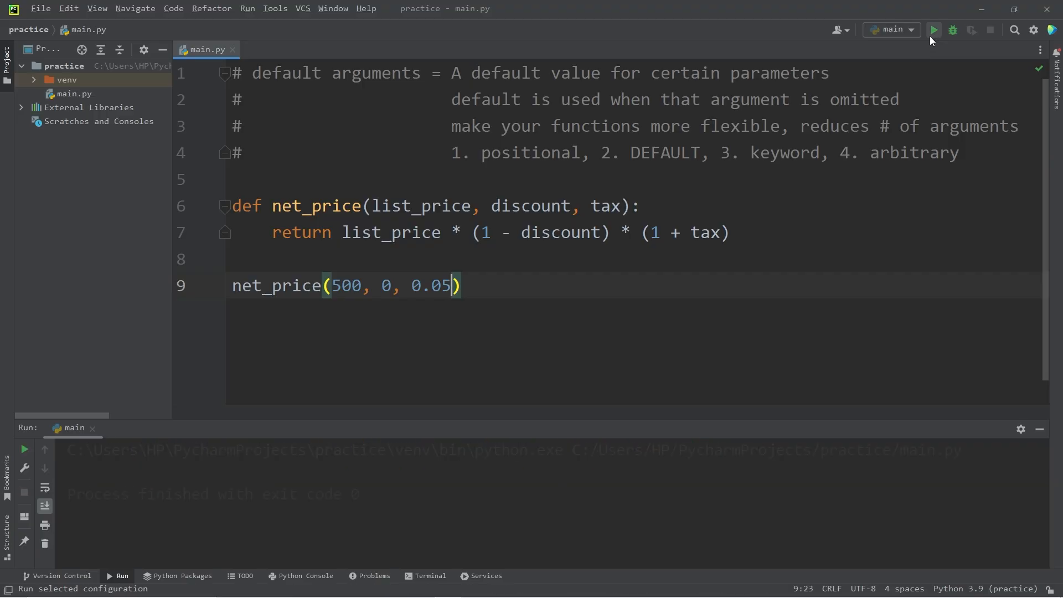
click(235, 286)
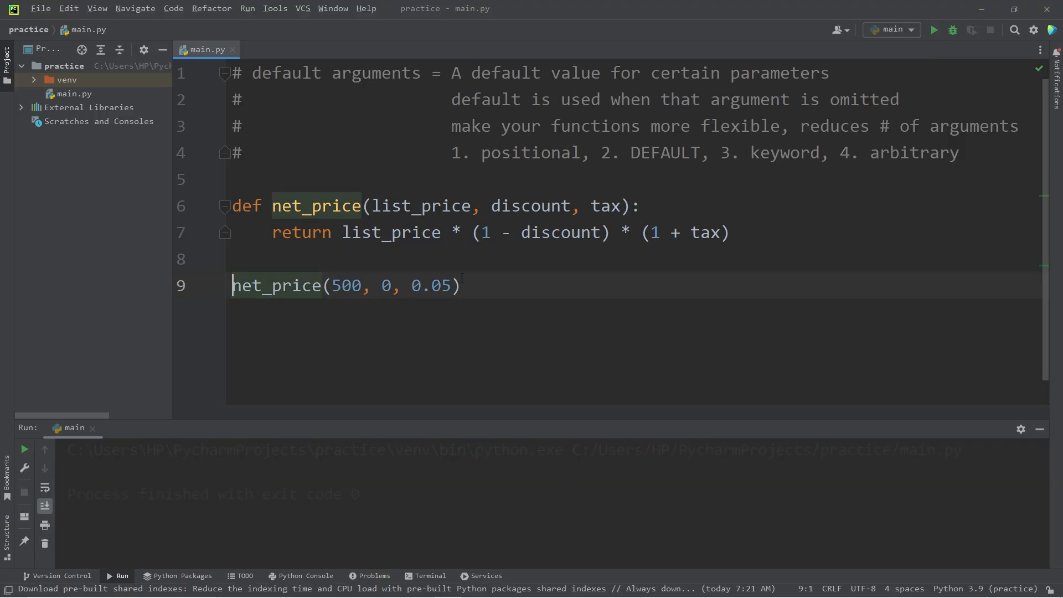
text(print()
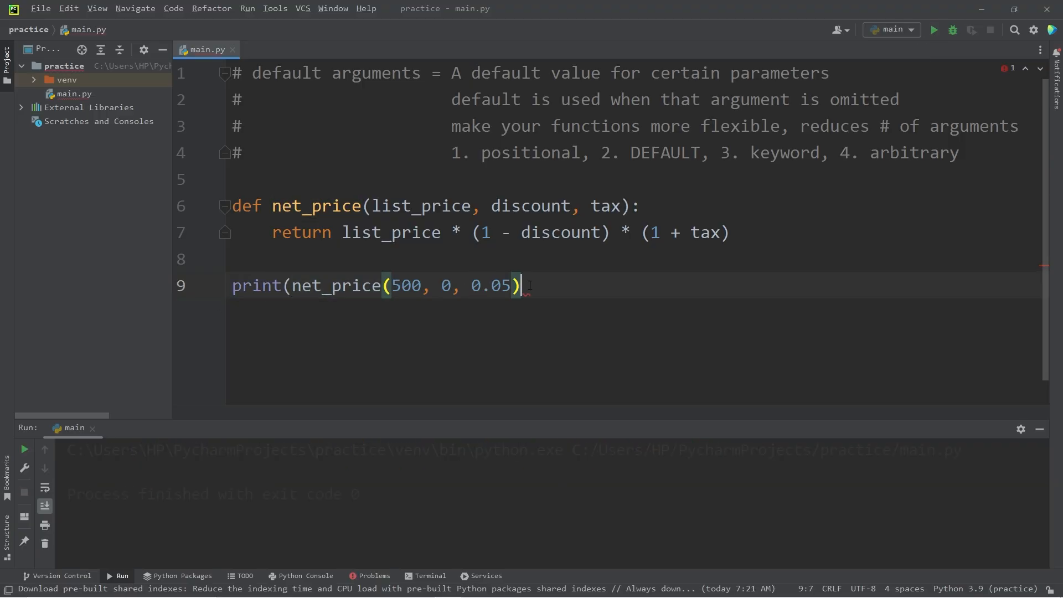
click(933, 30)
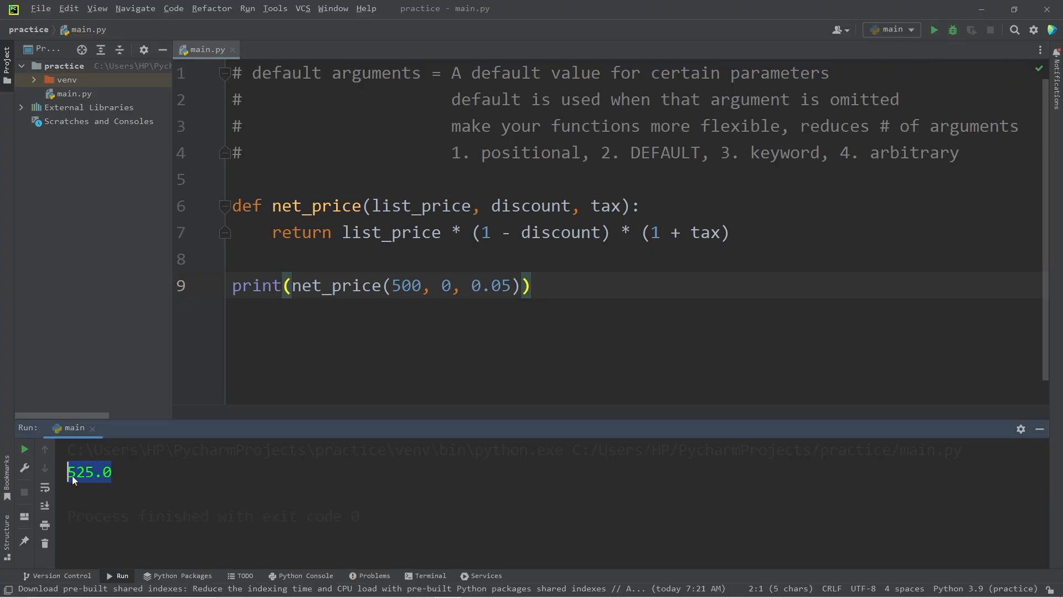
double_click(406, 286)
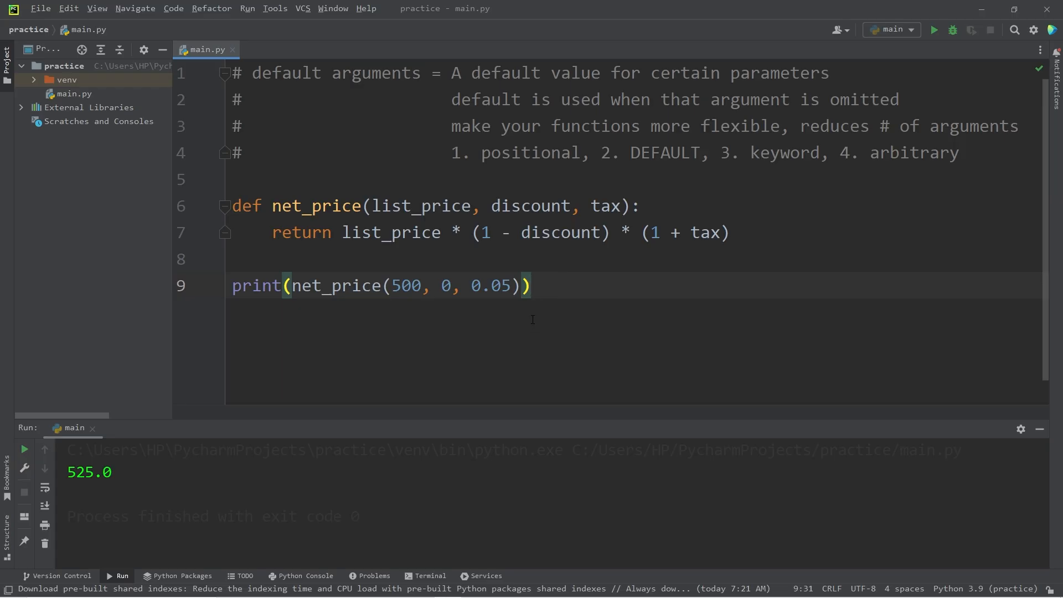
double_click(446, 285)
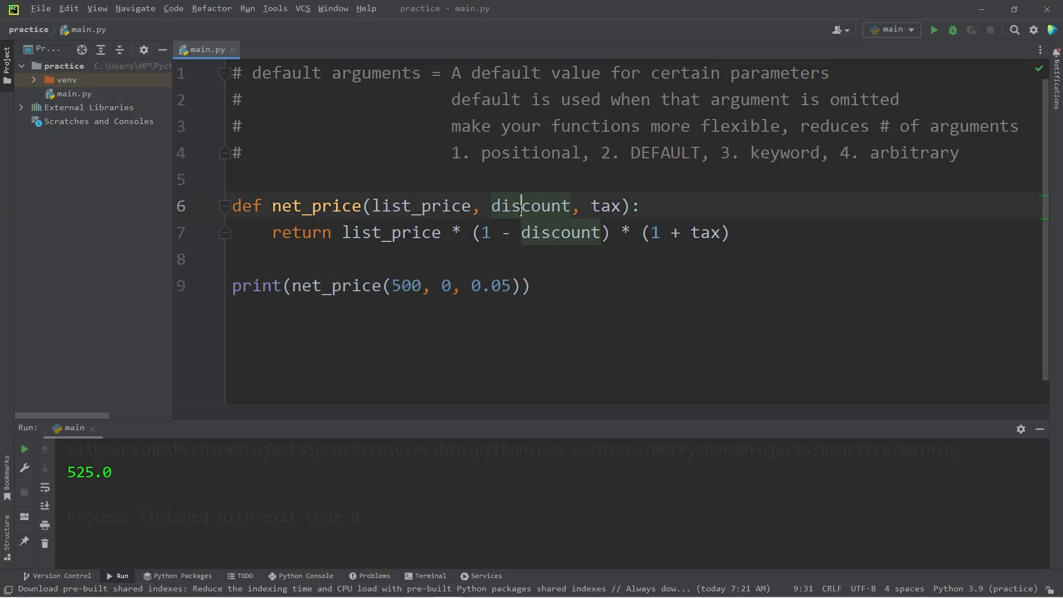
Step: Give the signature defaults discount=0 and tax=0.05, ready to shorten the call to net_price(500)
double_click(605, 206)
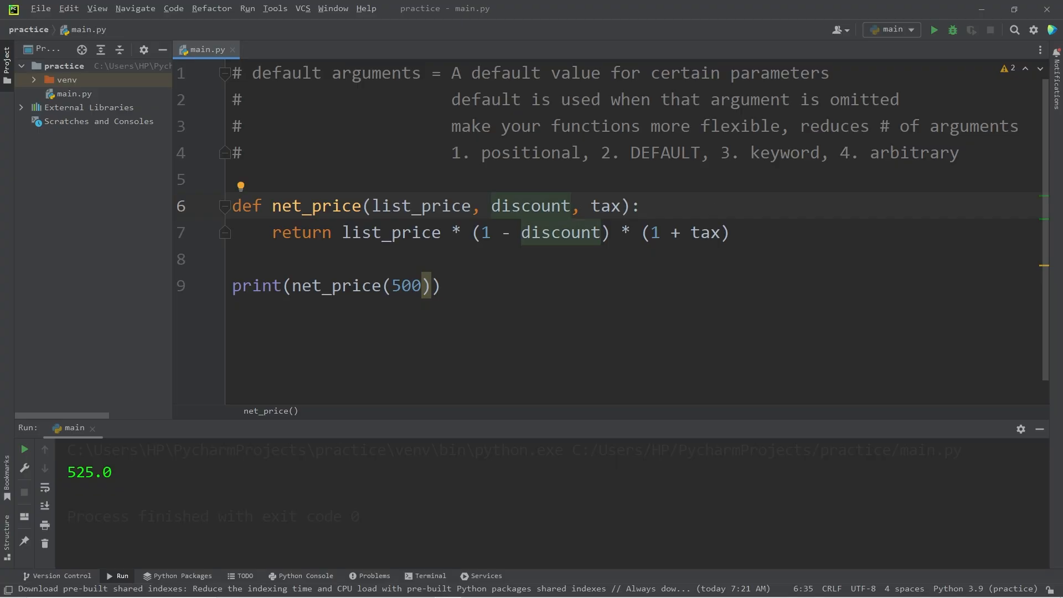
text(=0)
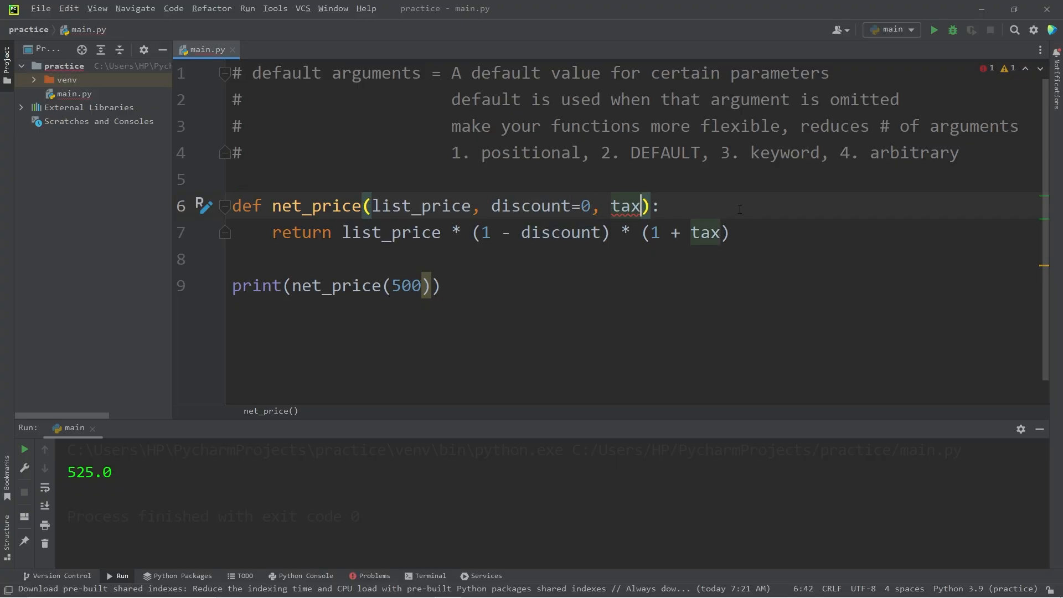
text(=0.0)
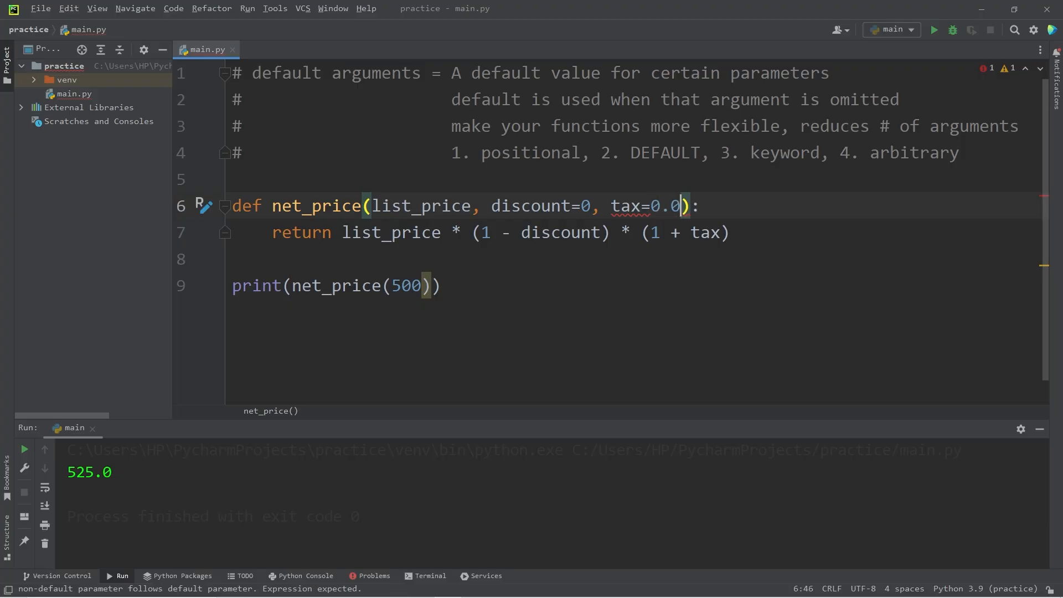
text(5)
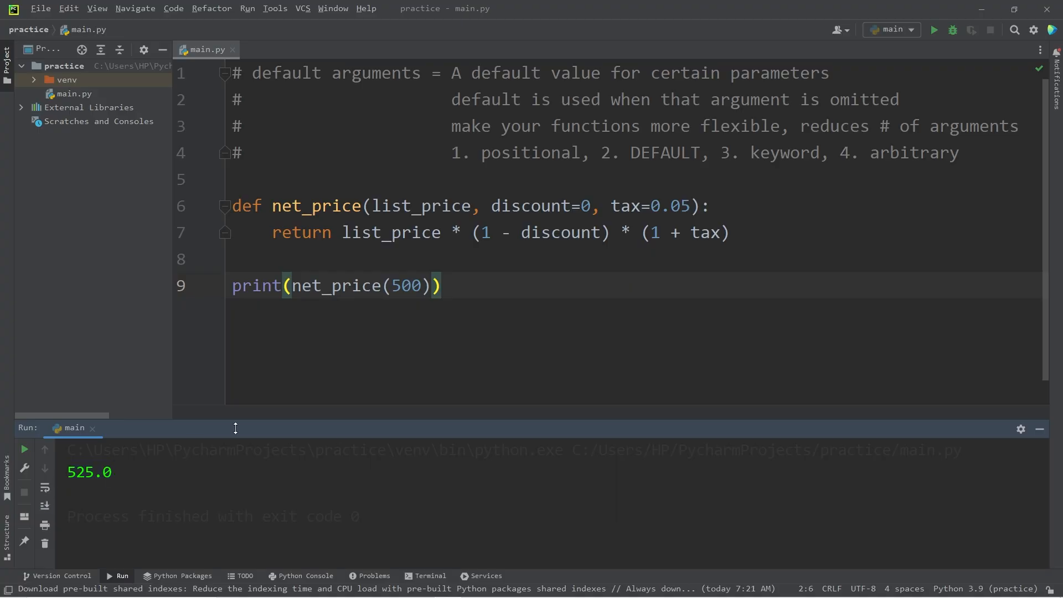
double_click(540, 206)
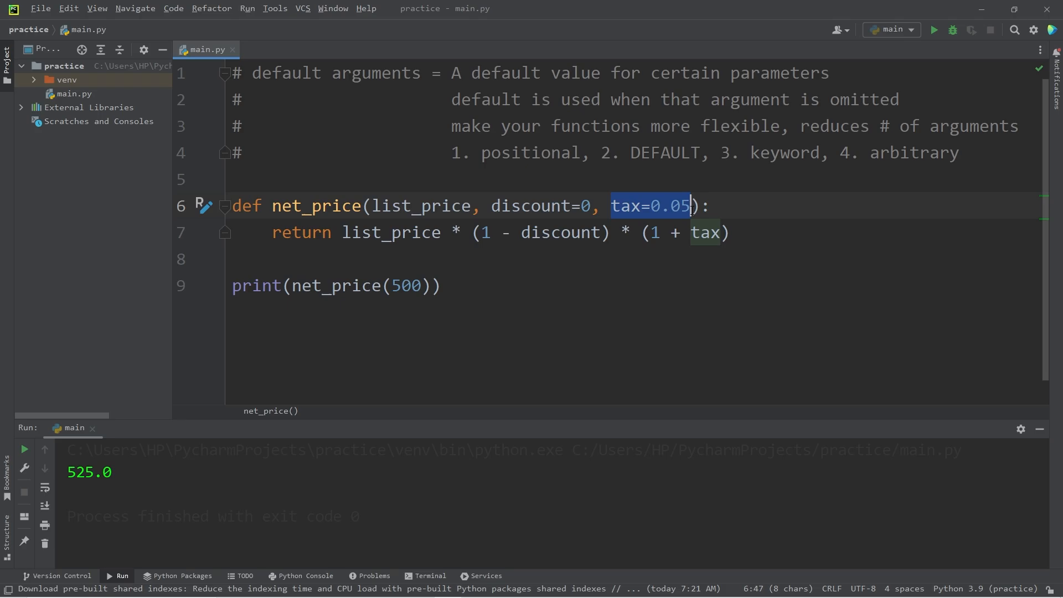
click(493, 206)
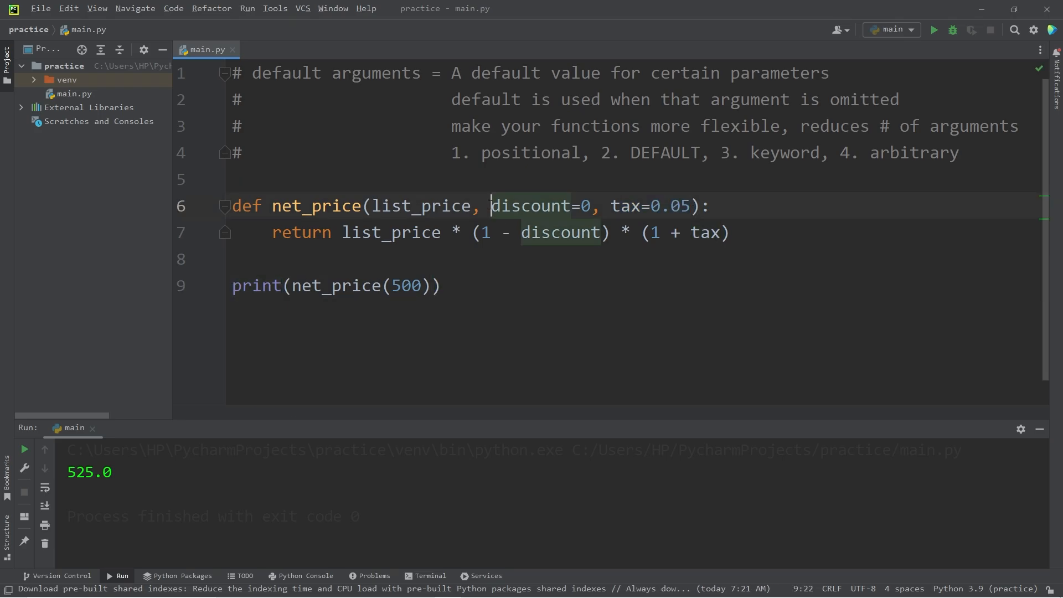
click(234, 260)
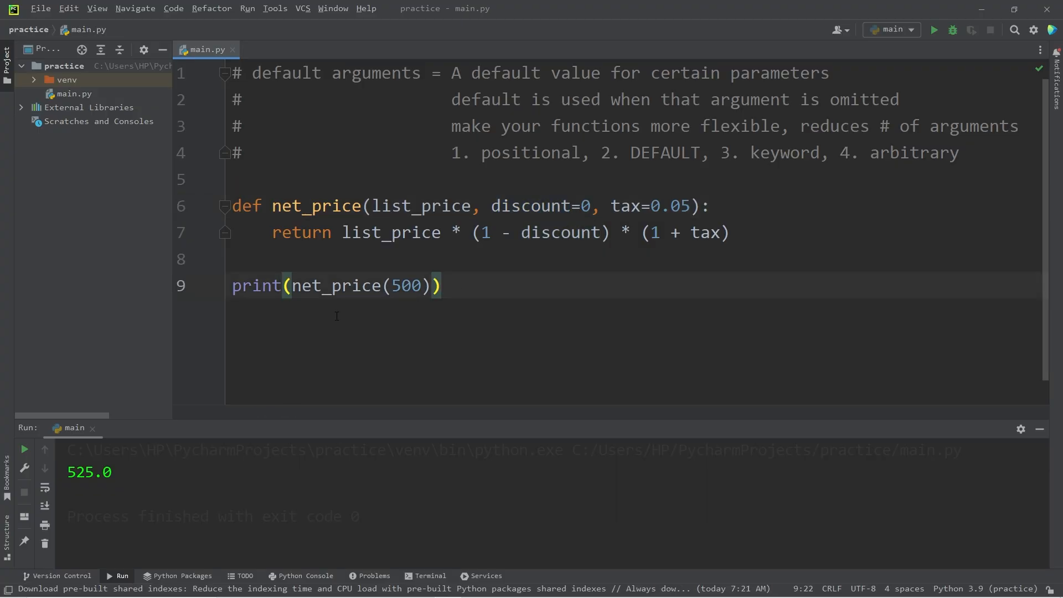
mouse_move(534, 206)
text(print()
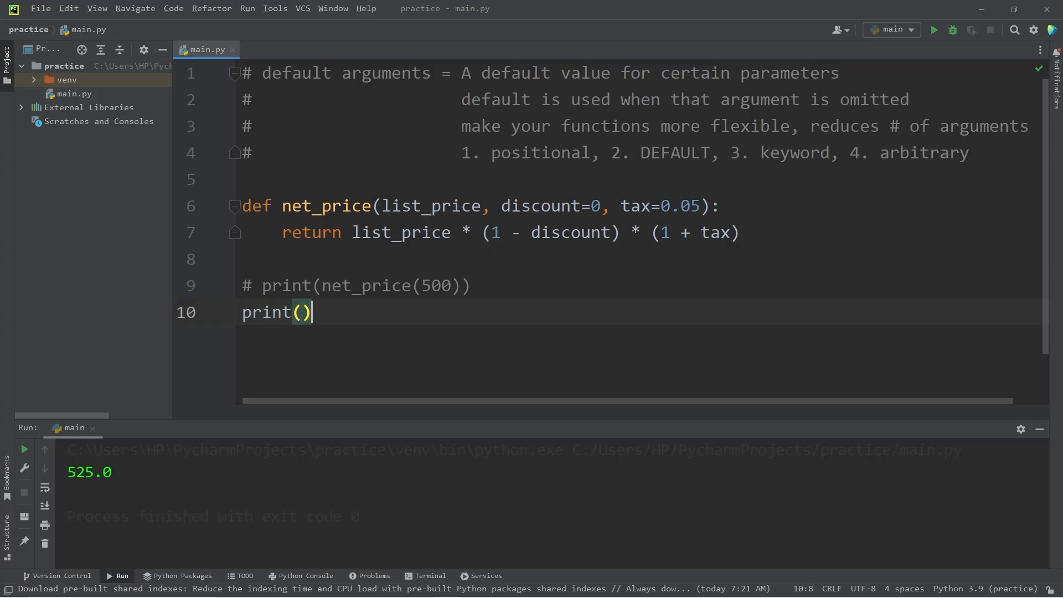
Step: Add print(net_price(500, 0.1)) overriding discount, printing 472.5
text(net_price)
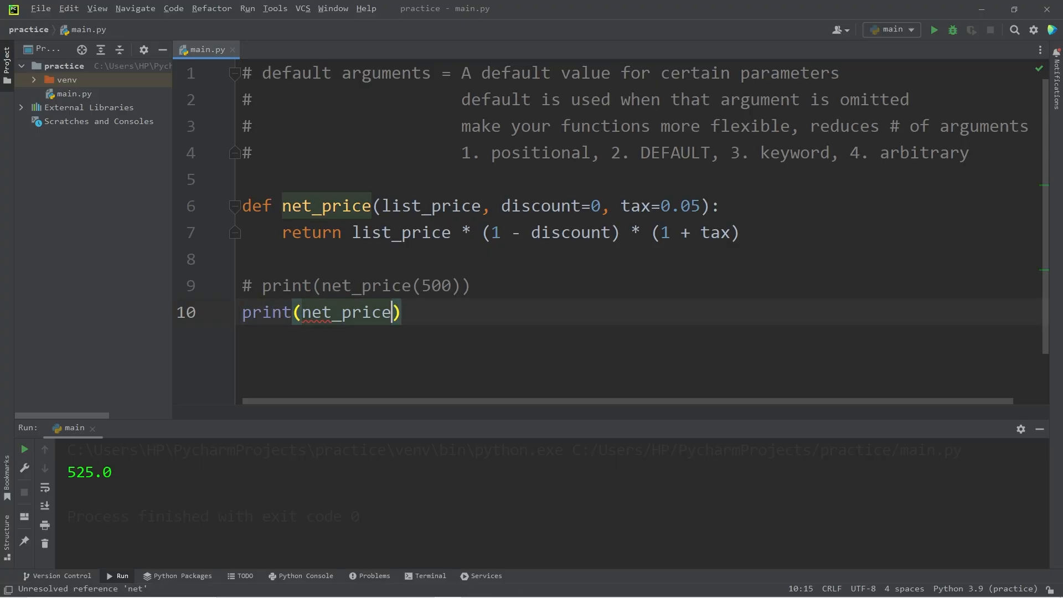
text(5)
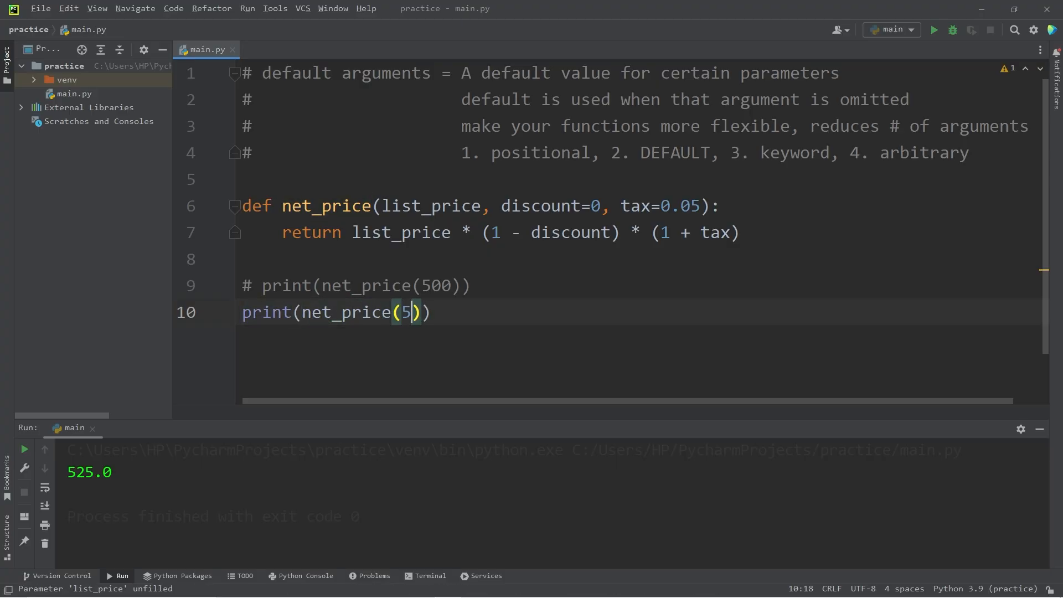
text(00,)
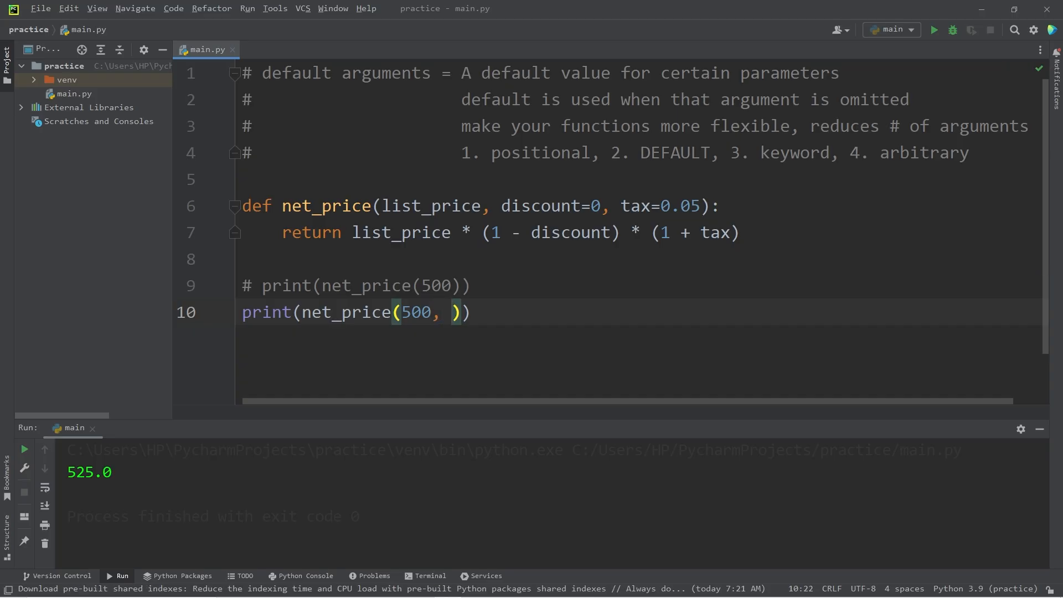
text(0)
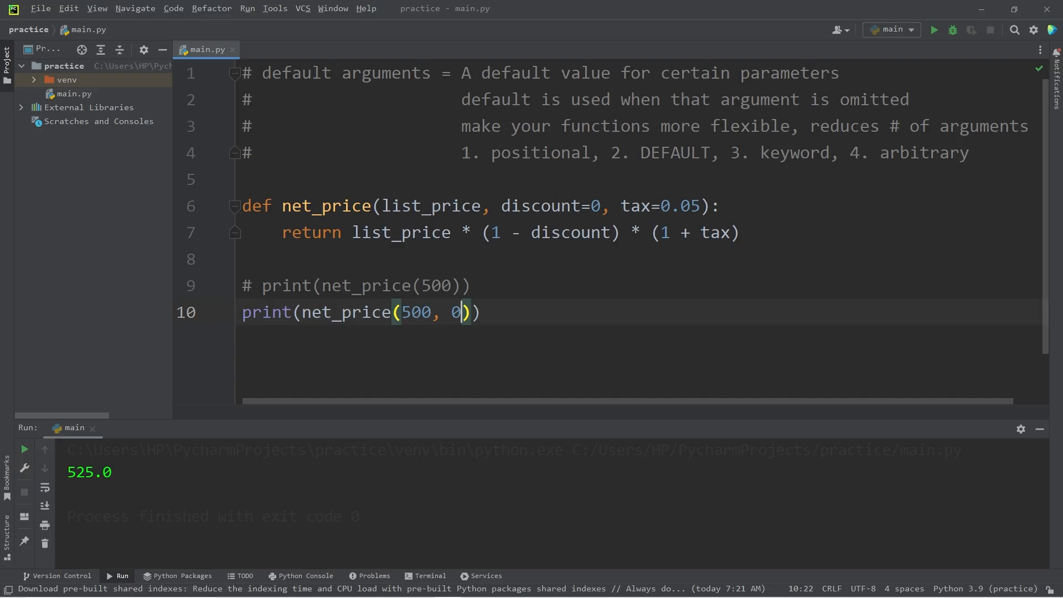
text(.1)
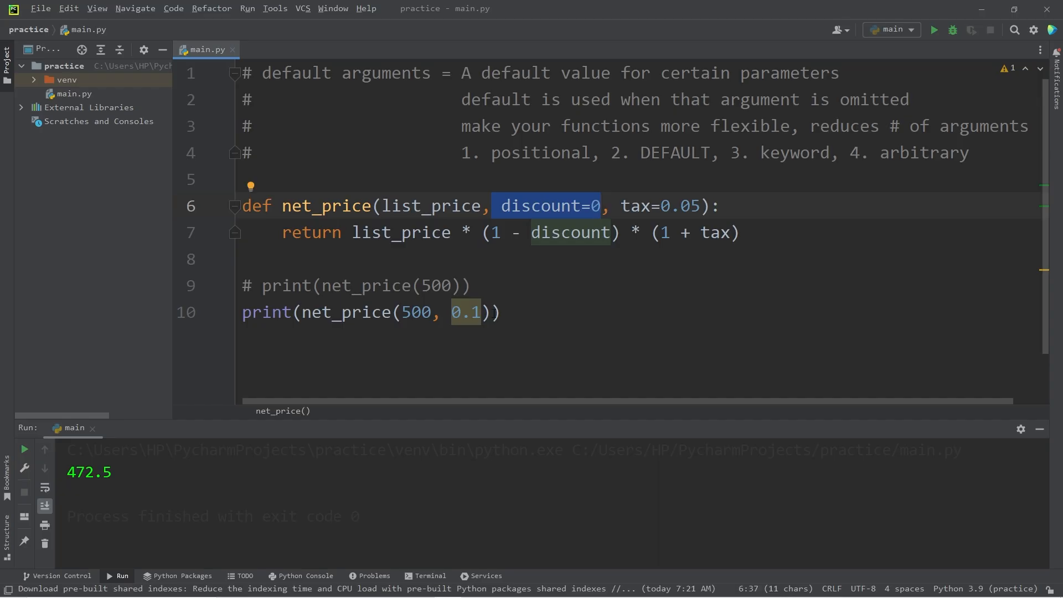
click(466, 312)
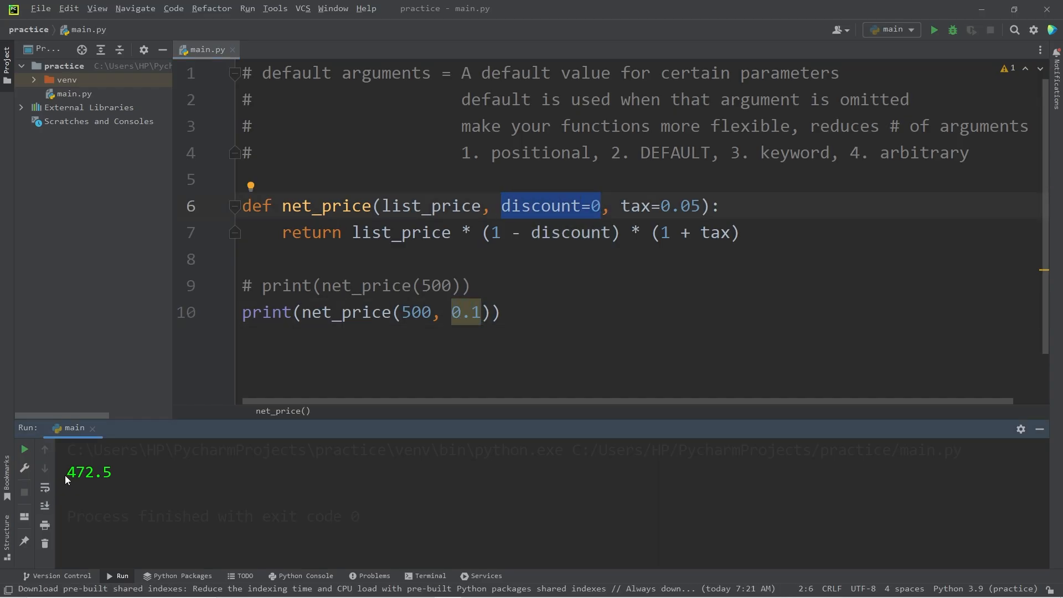
Step: Extend the call to net_price(500, 0.1, 0) overriding tax, printing 450.0
drag(68, 472, 112, 472)
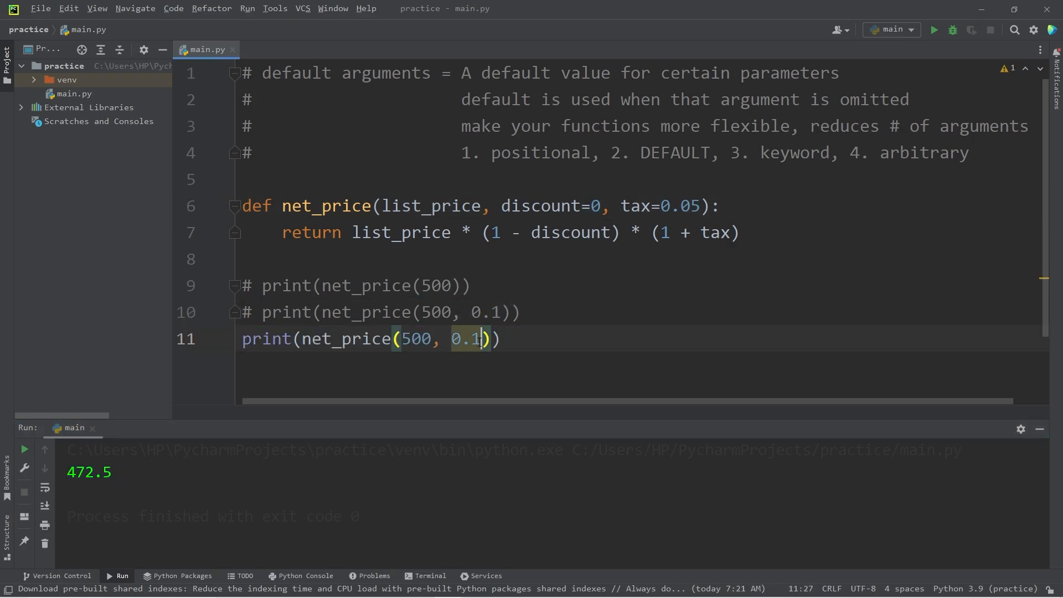
text(,)
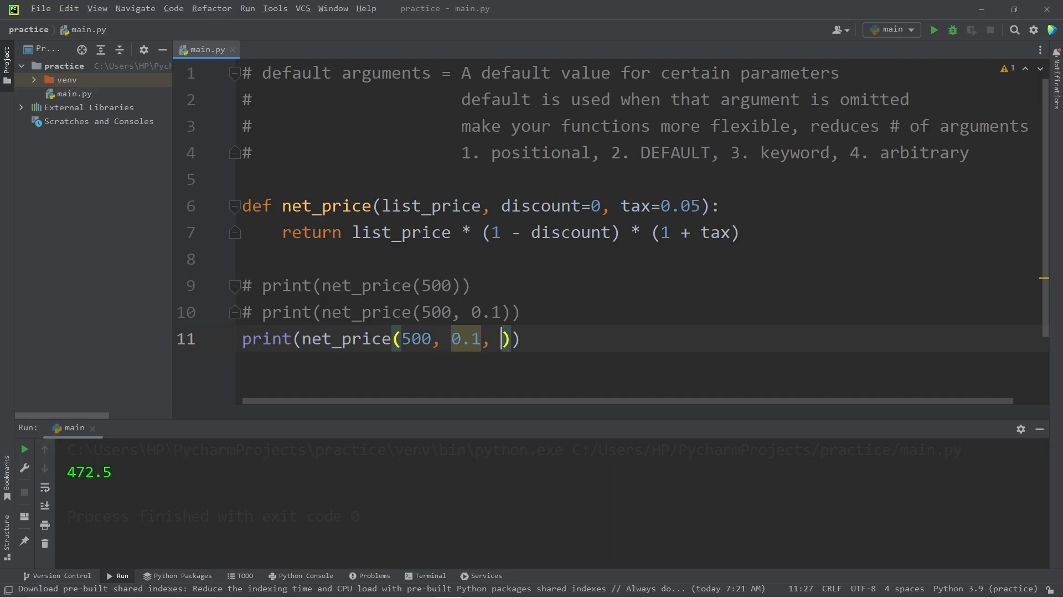
text(0)
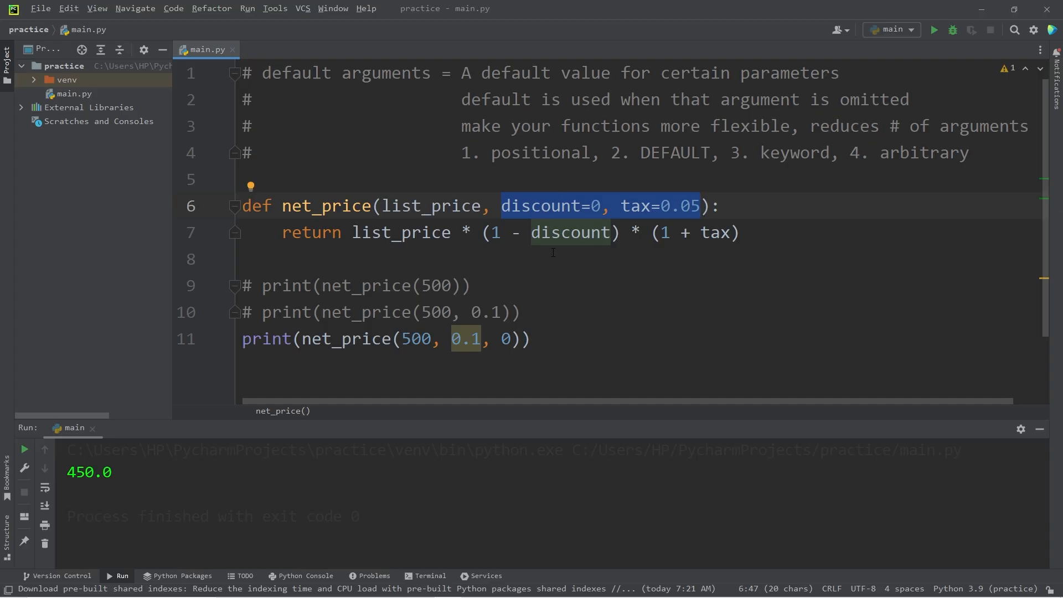
click(600, 207)
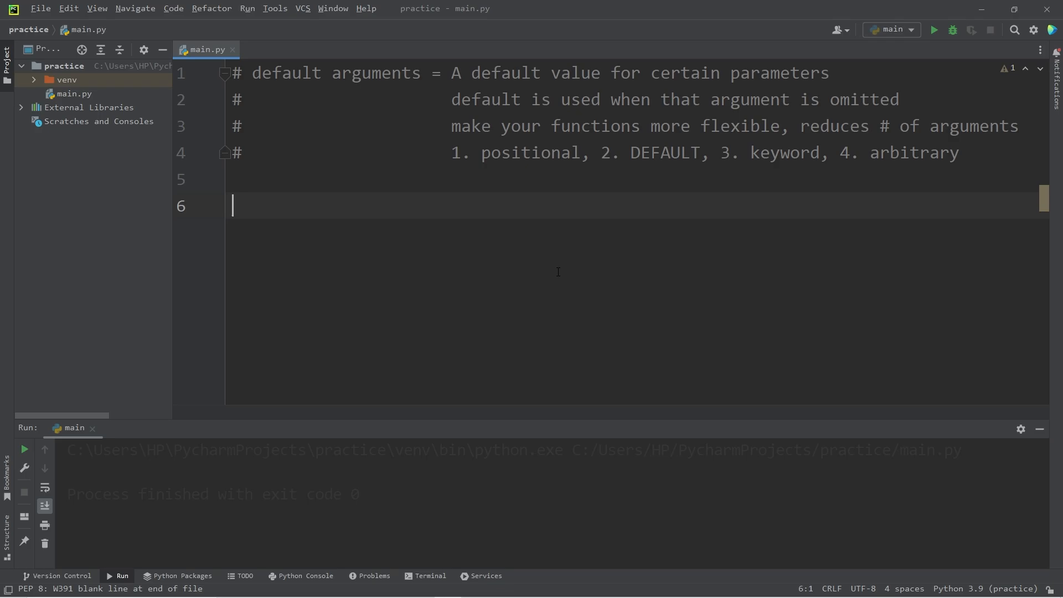
Step: Import time and write the header def count(start, end):
text(i)
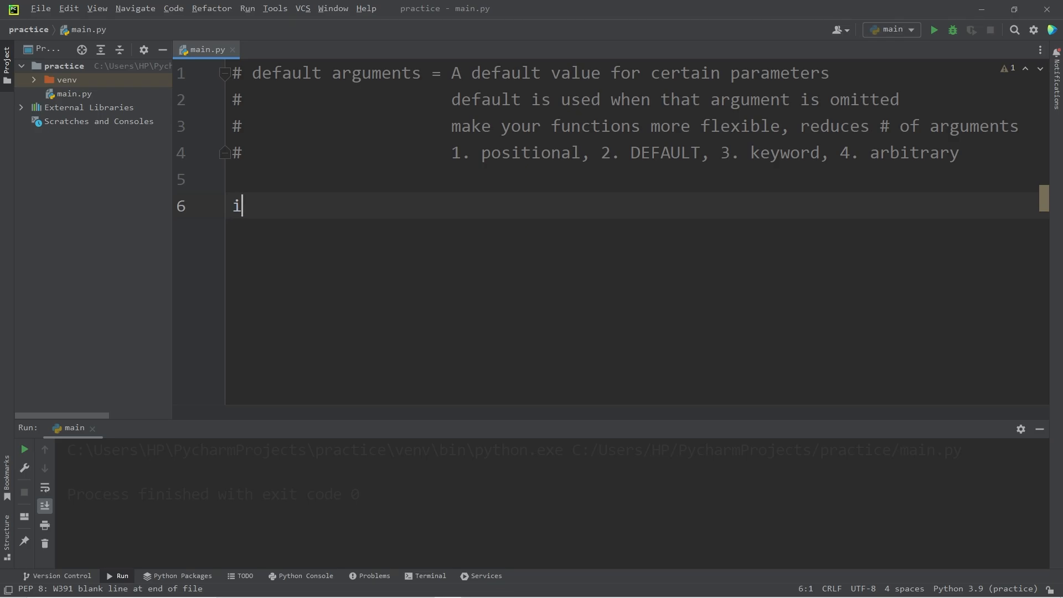
text(mport time)
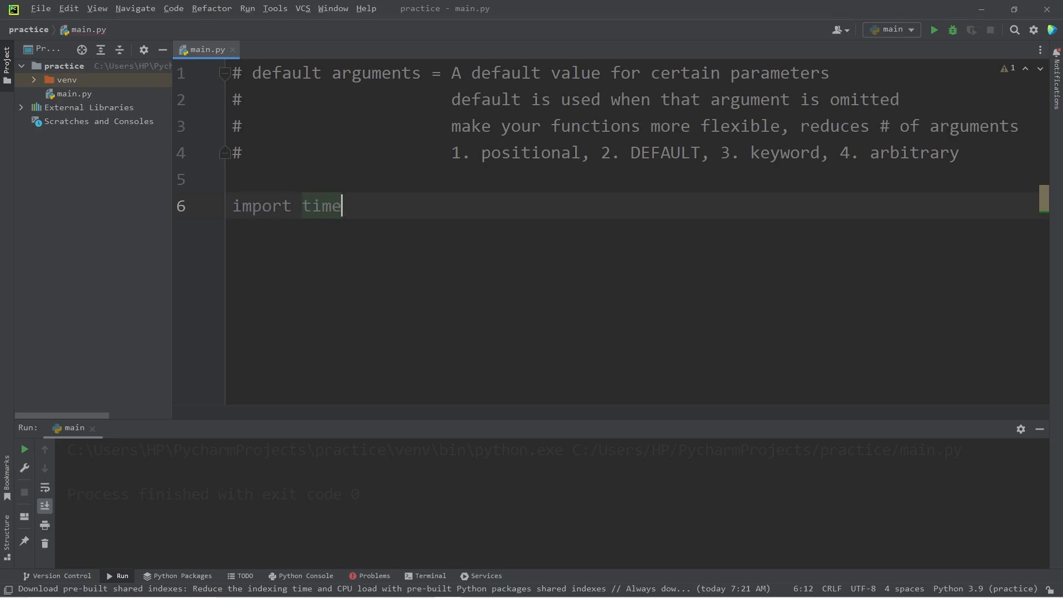
text(def)
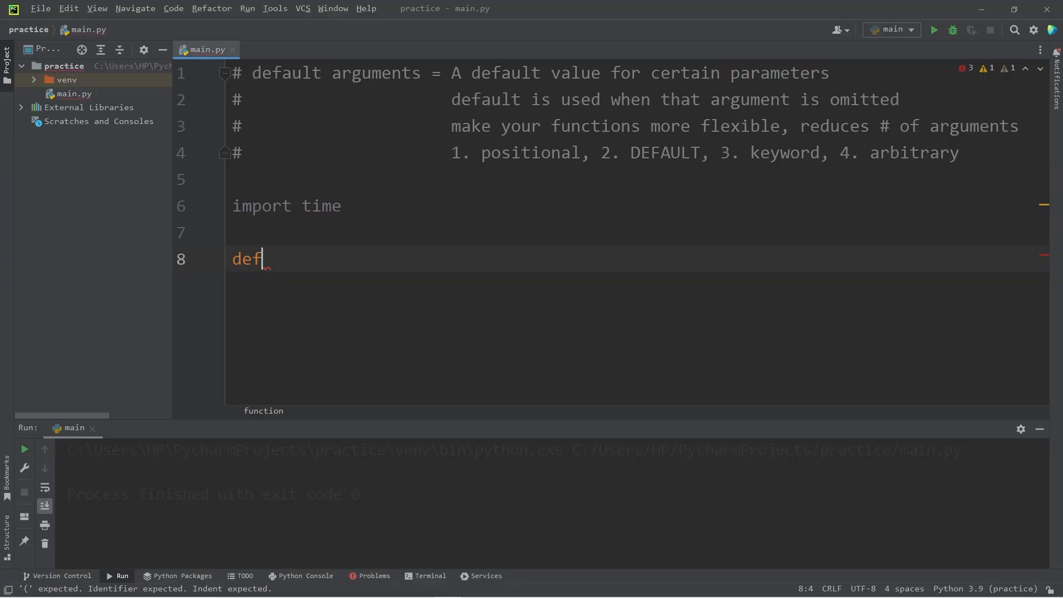
text(count())
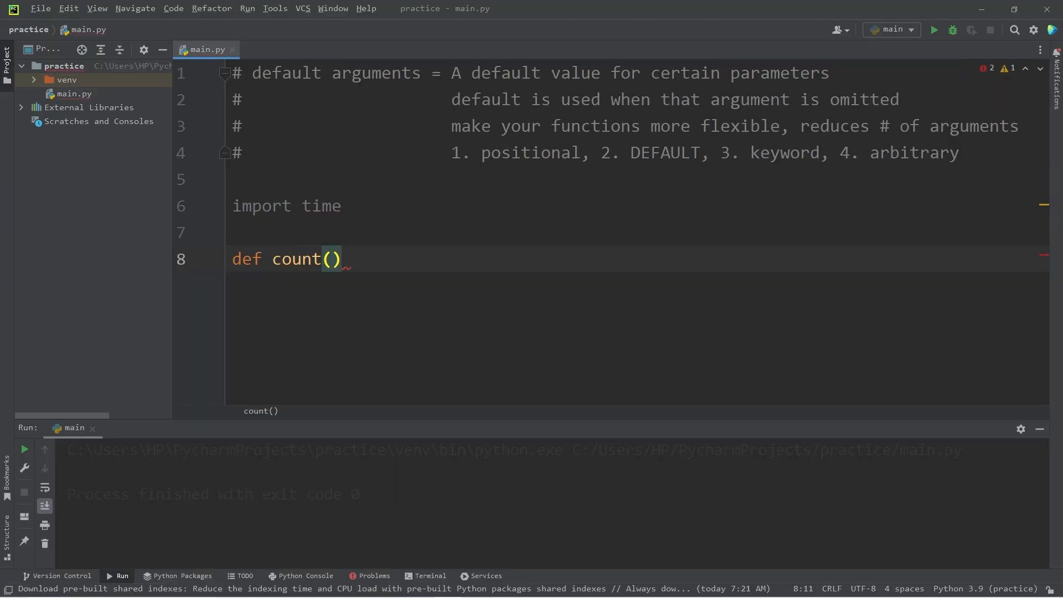
text(start,)
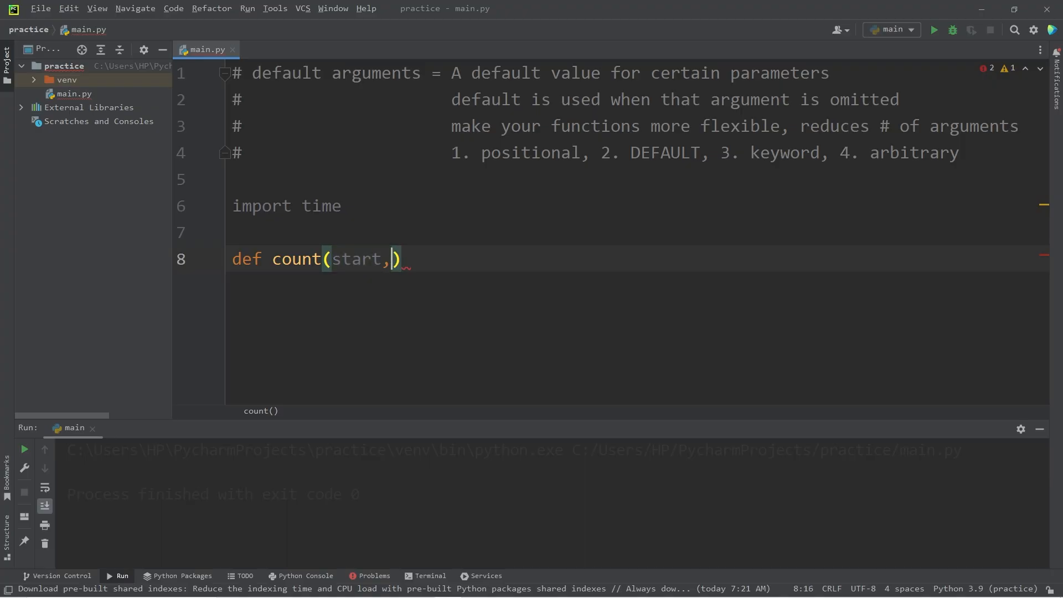
text(end)
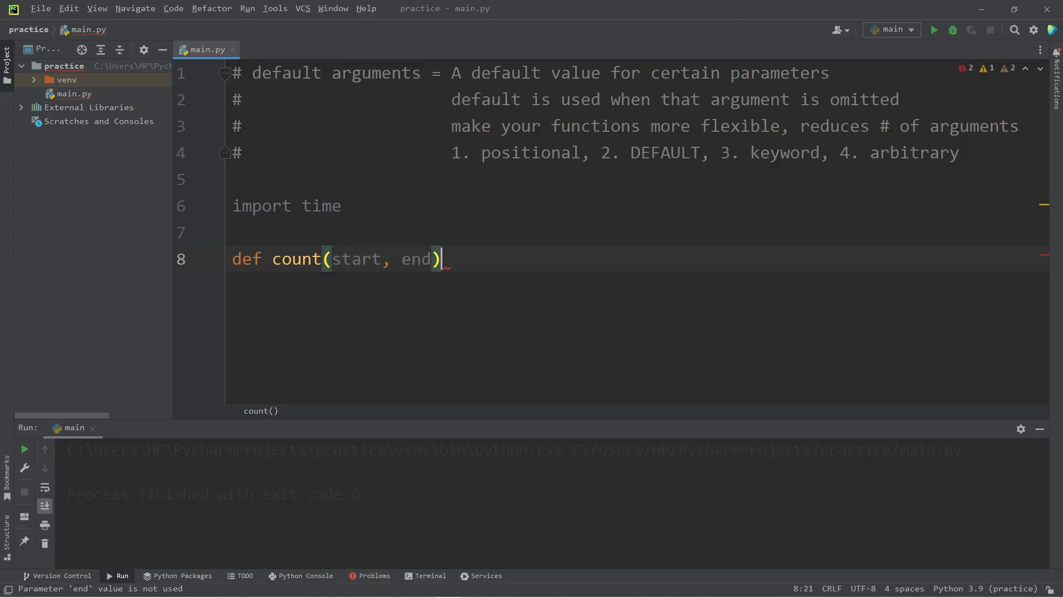
text(:)
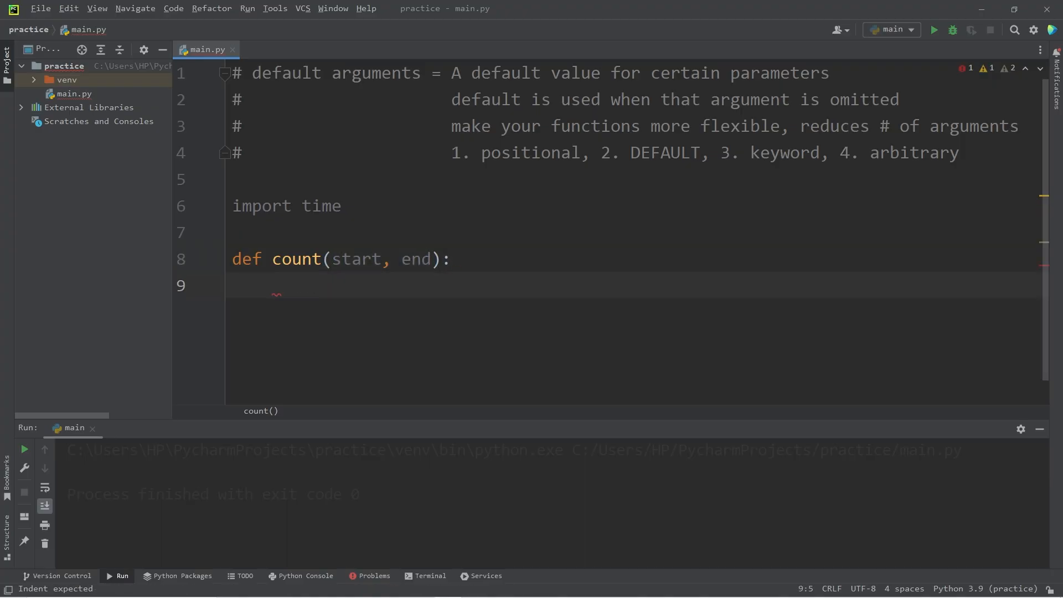
Step: Loop with for x in range(start, end+1): inside count
text(for x in range)
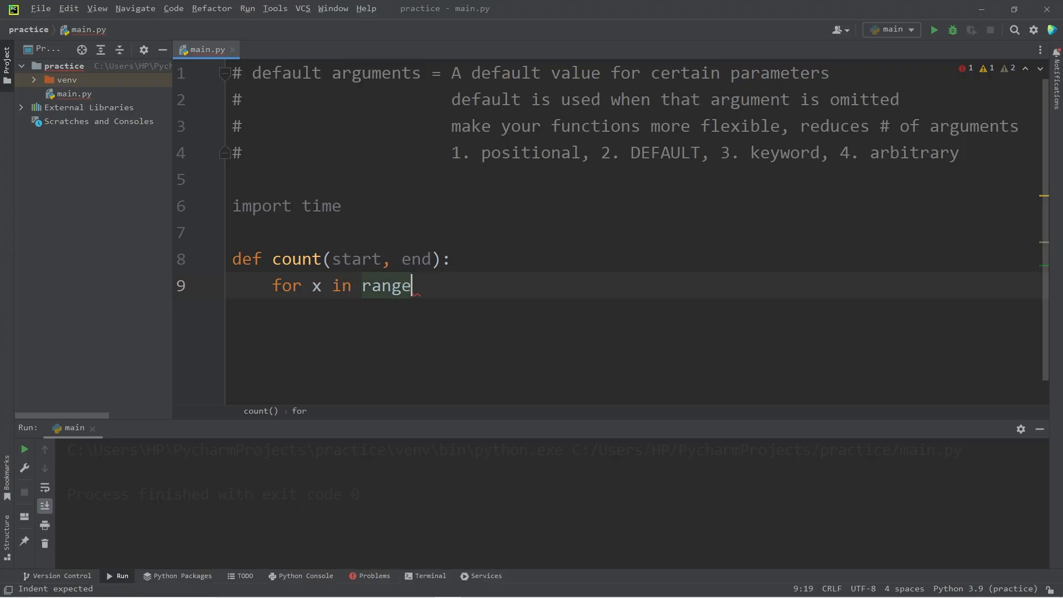
text((start)
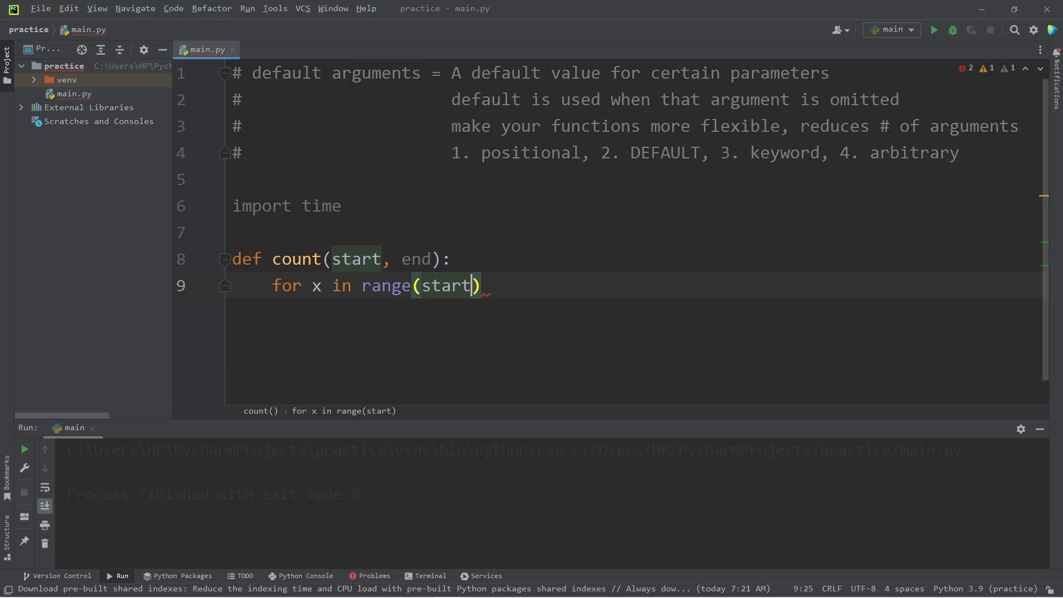
text(, end)
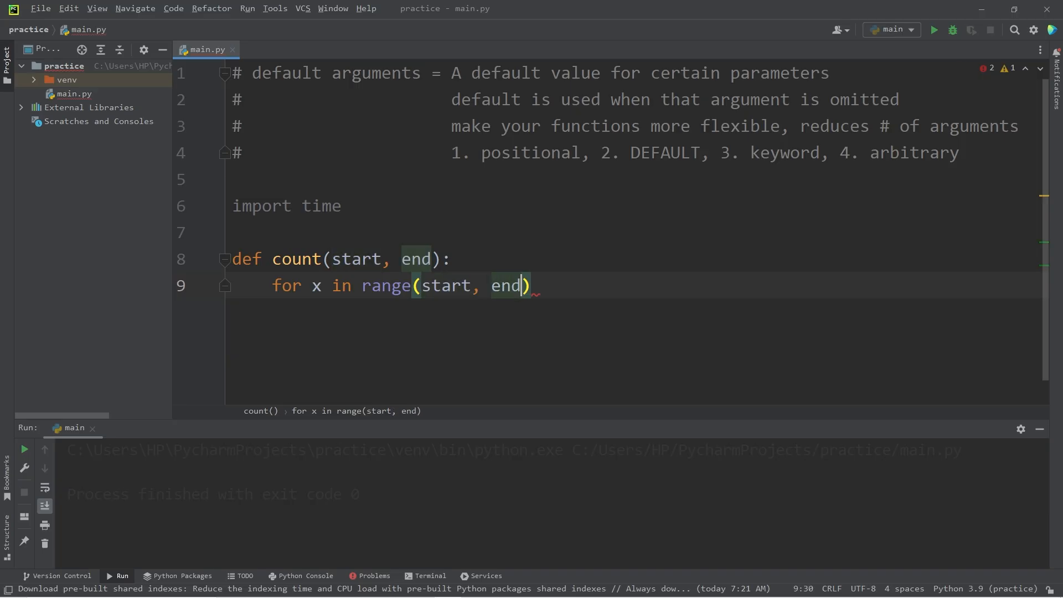
text(+)
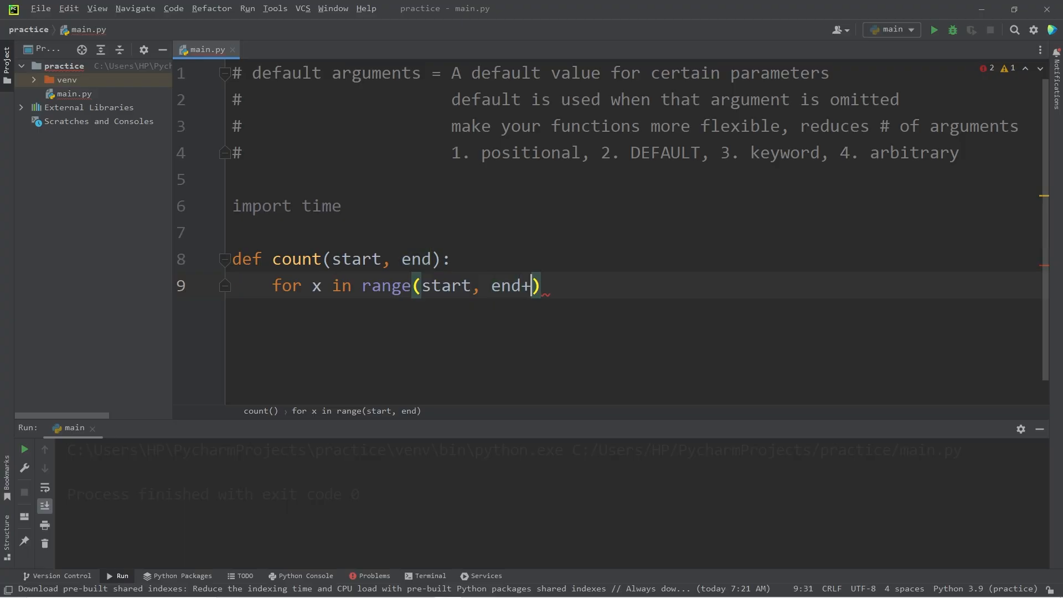
text(1)
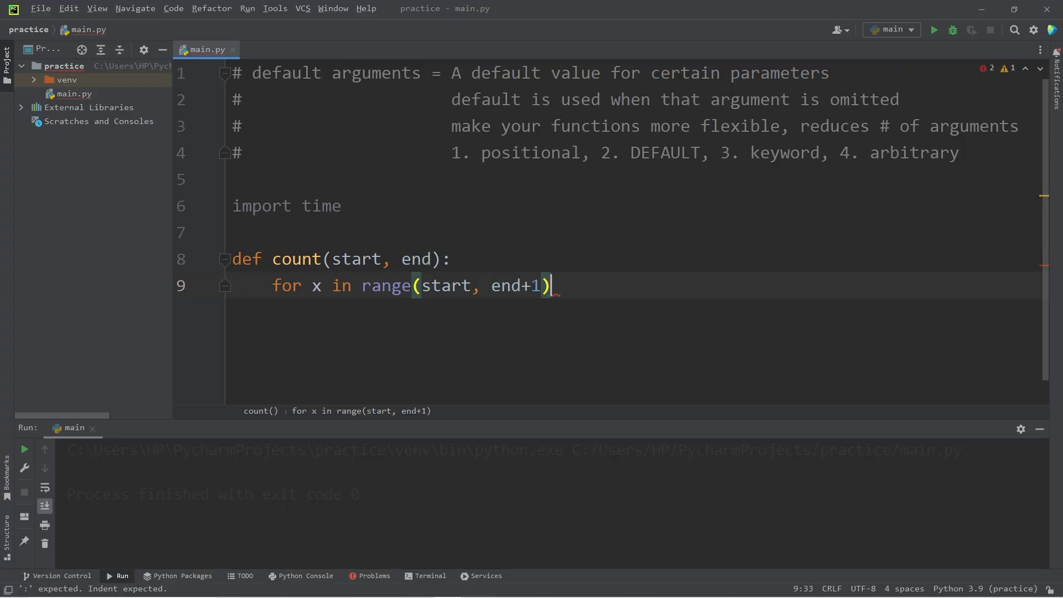
text(:)
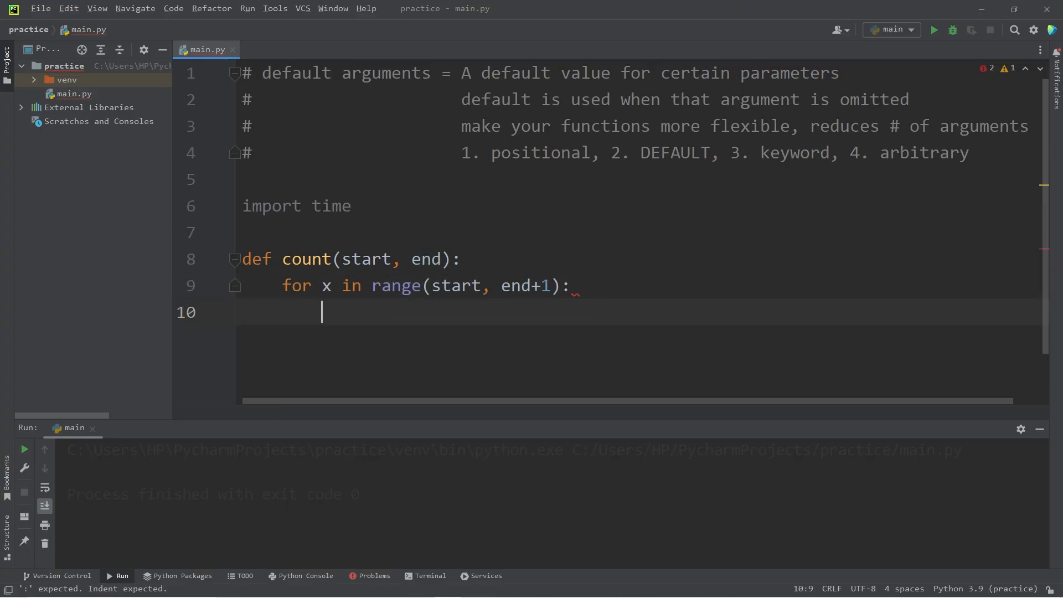
Step: Print x and time.sleep(1) in the loop, then begin the print line after it
text(print(x))
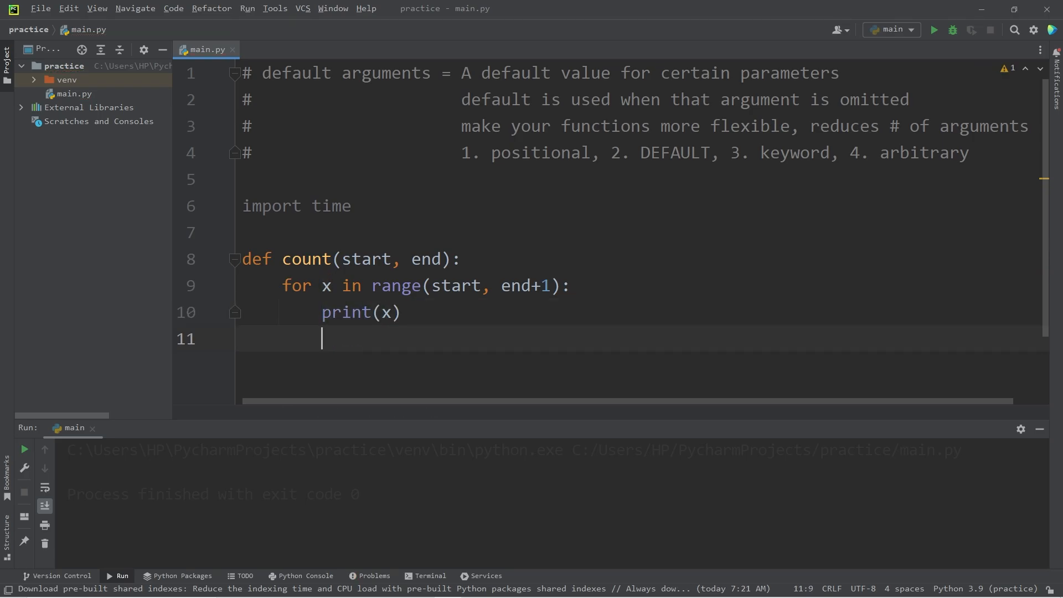
text(time.)
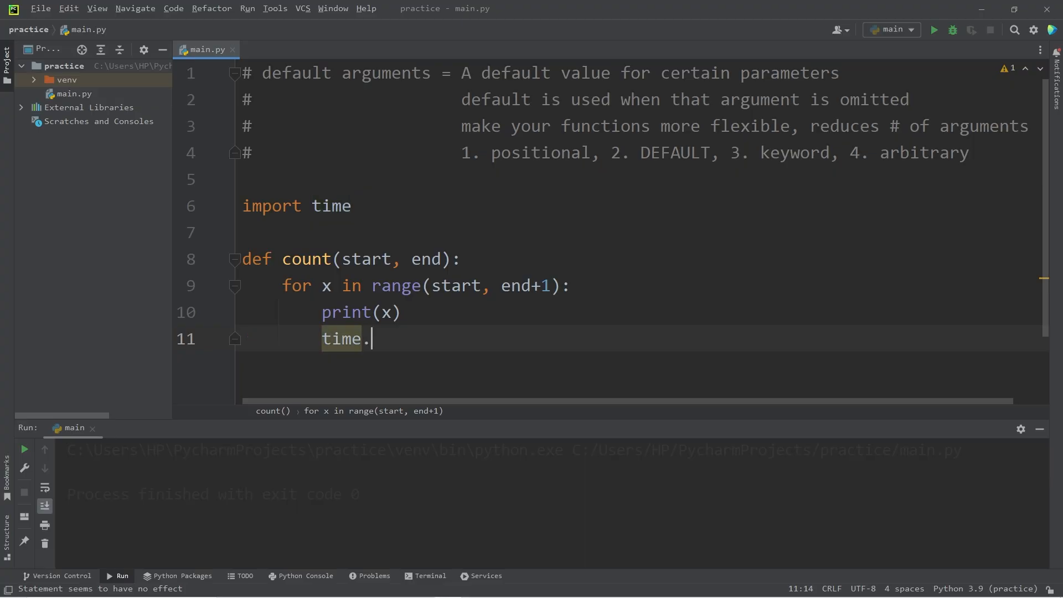
text(sleep()
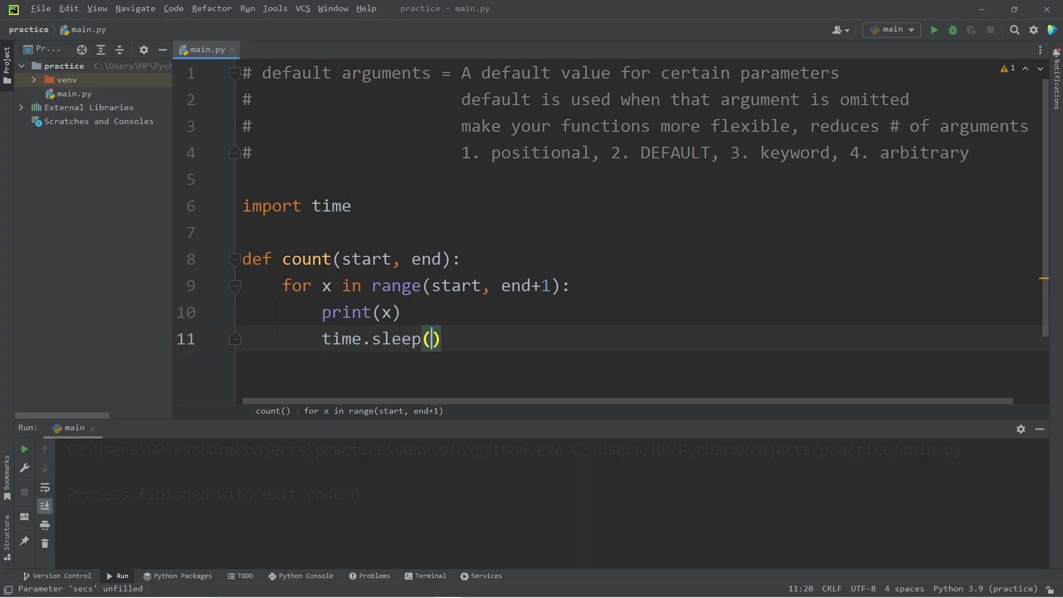
text(1)
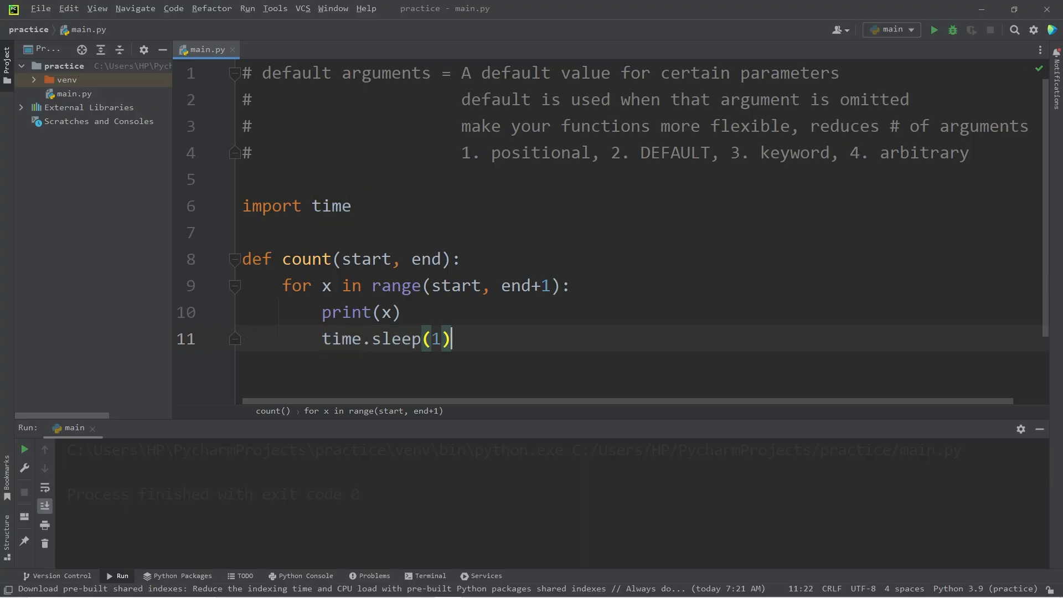
text(print("DONE!)
text(count()
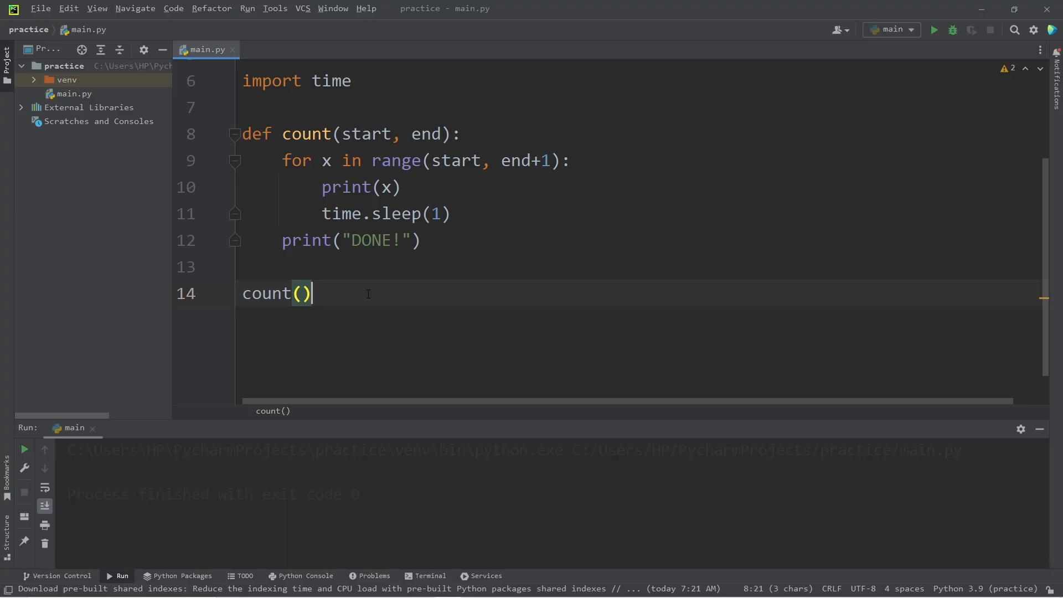
Step: Call count(0, 10) and run it, printing 0 through 10 followed by DONE!
text(0,)
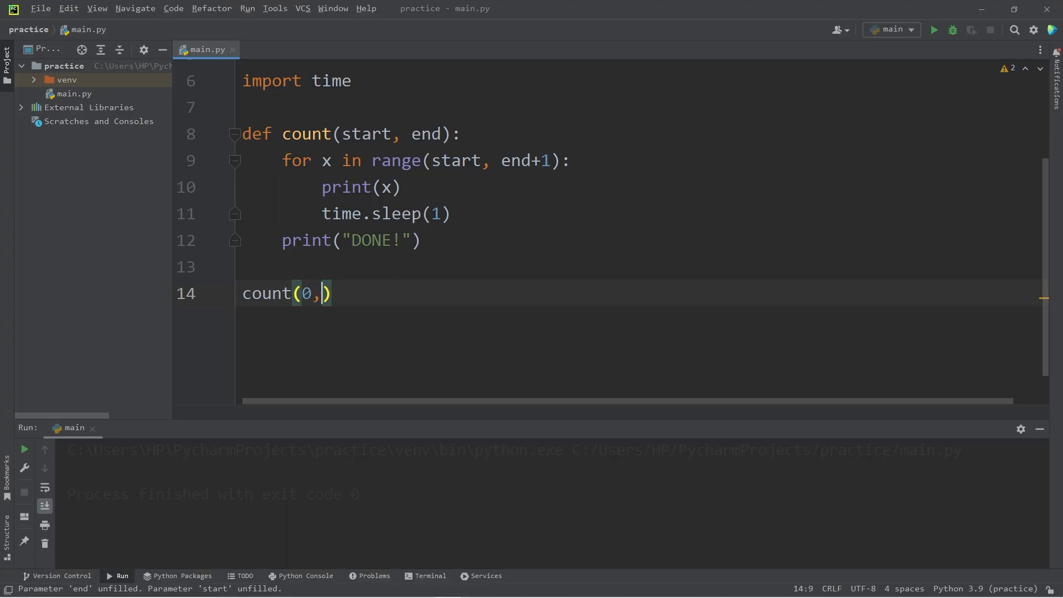
text(10)
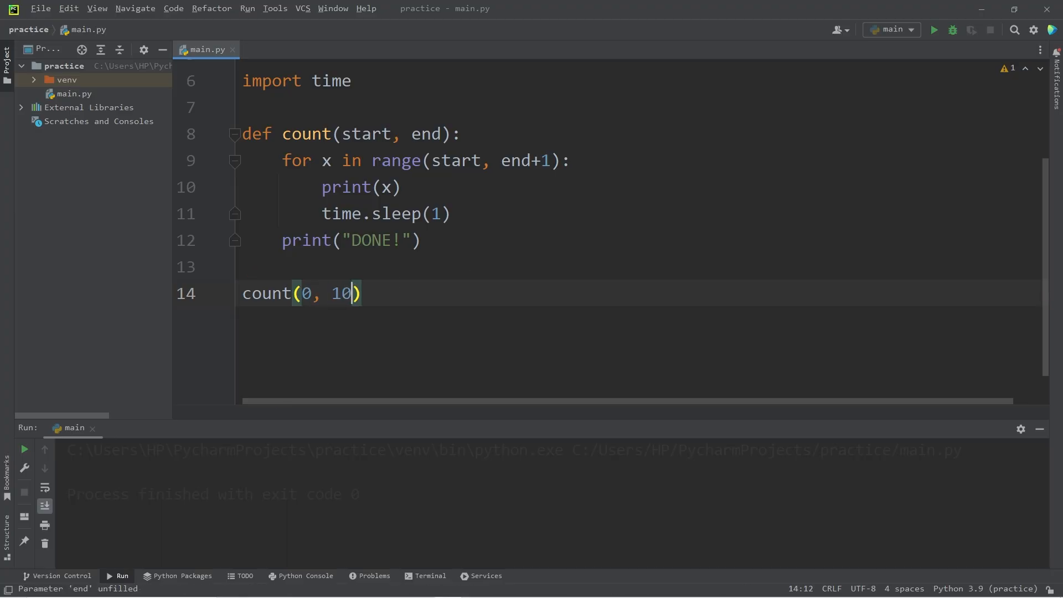
click(934, 29)
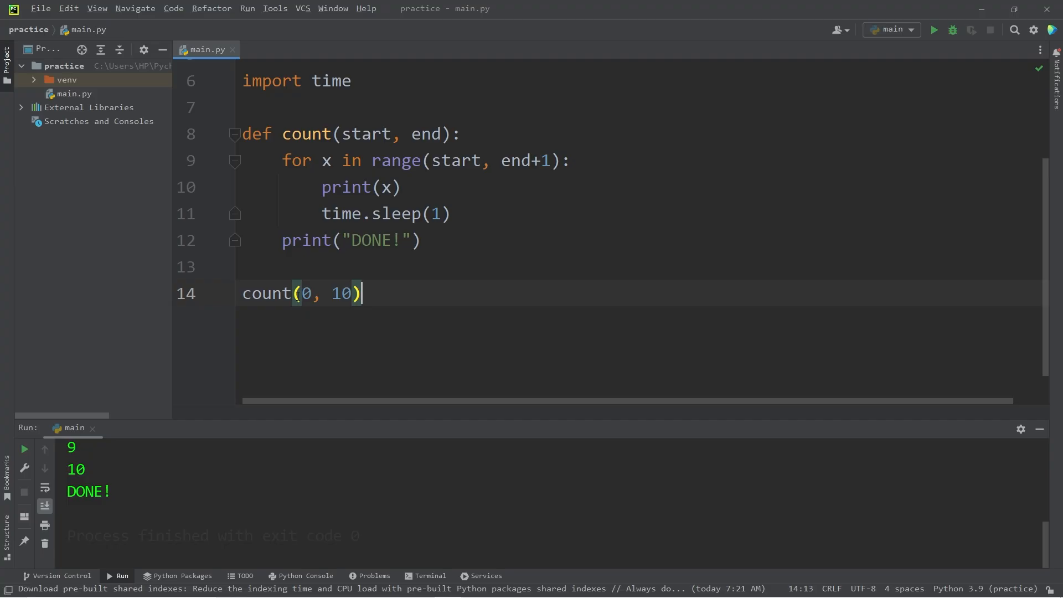
drag(302, 292, 332, 293)
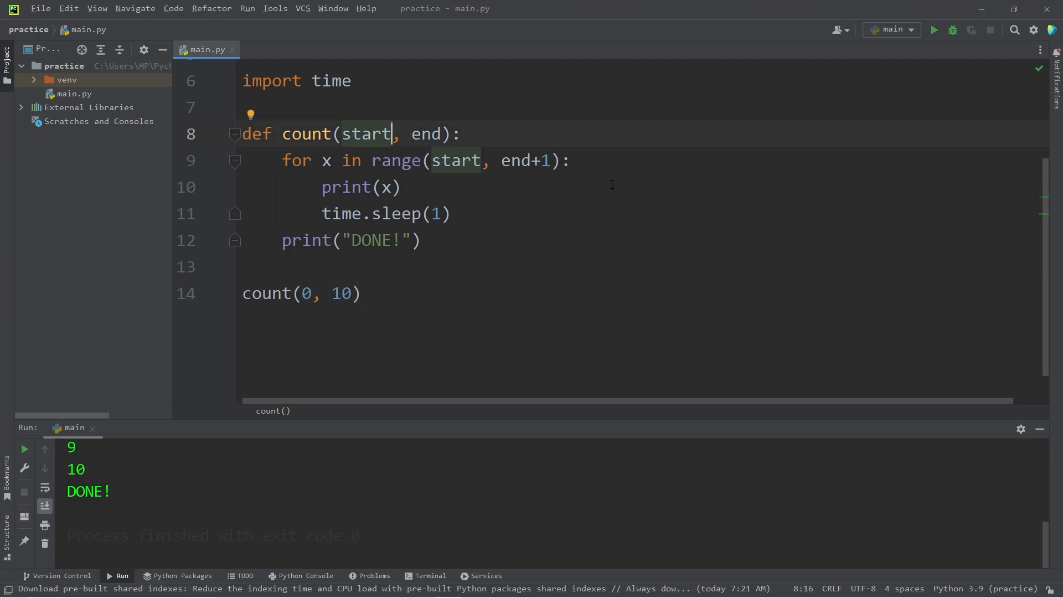
Step: Default start to 0, run count(10) into the SyntaxError, then reorder the header to count(end, start=0)
text(=0)
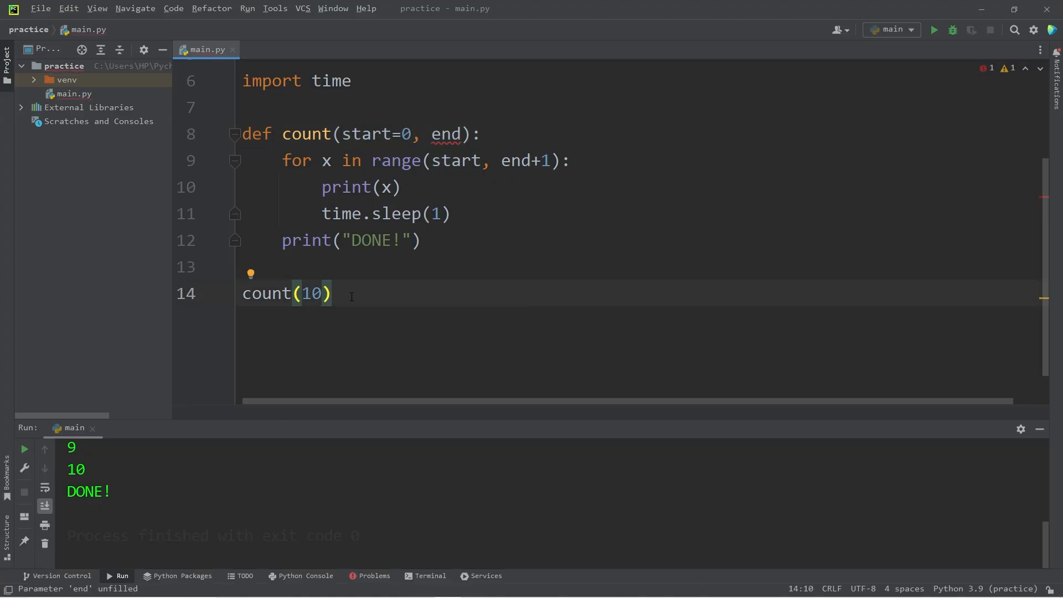
click(933, 29)
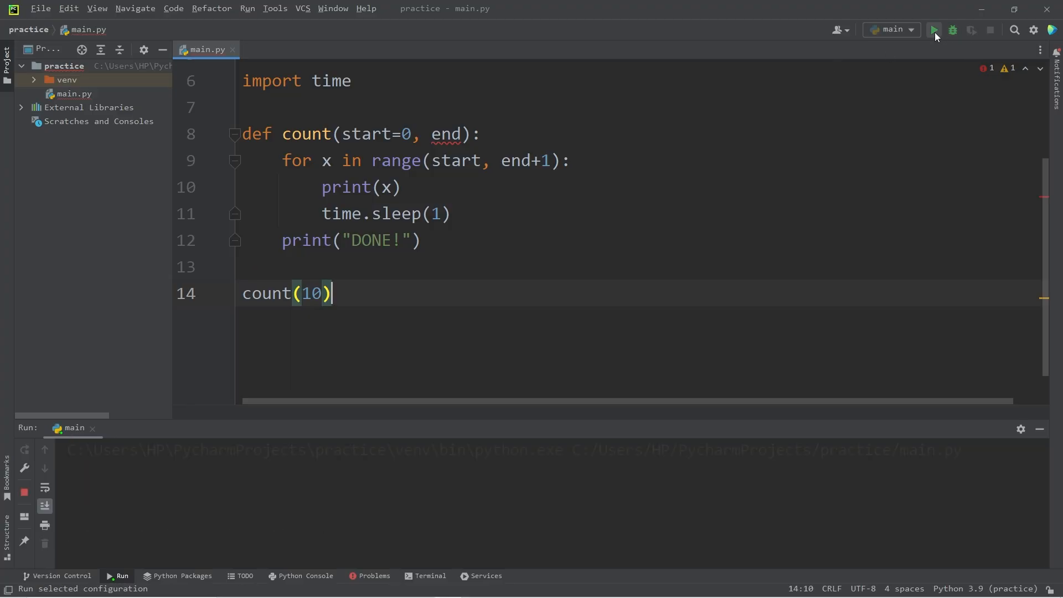
click(935, 29)
text(end, )
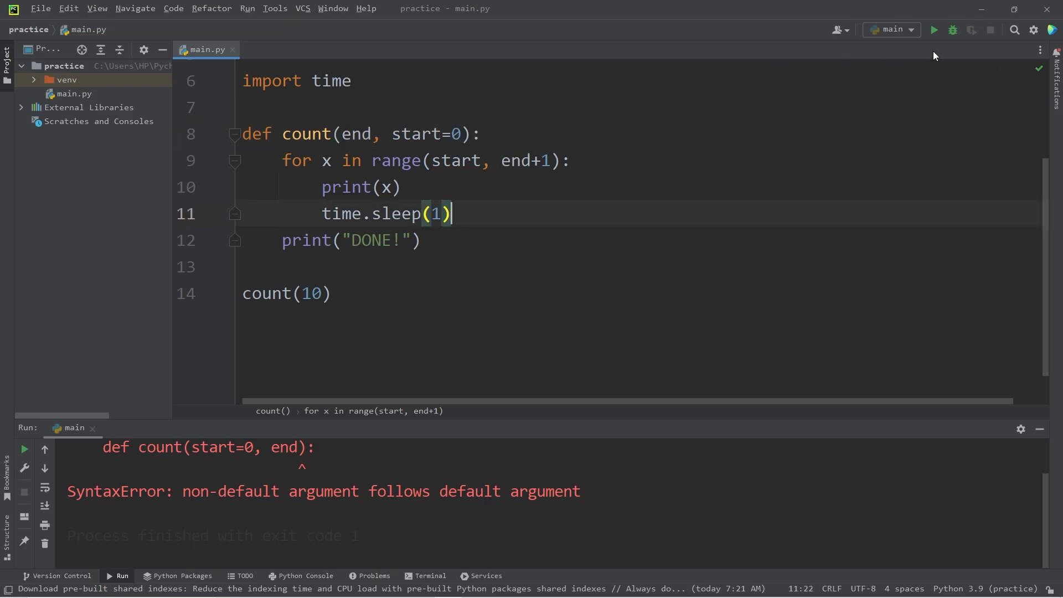
mouse_move(935, 30)
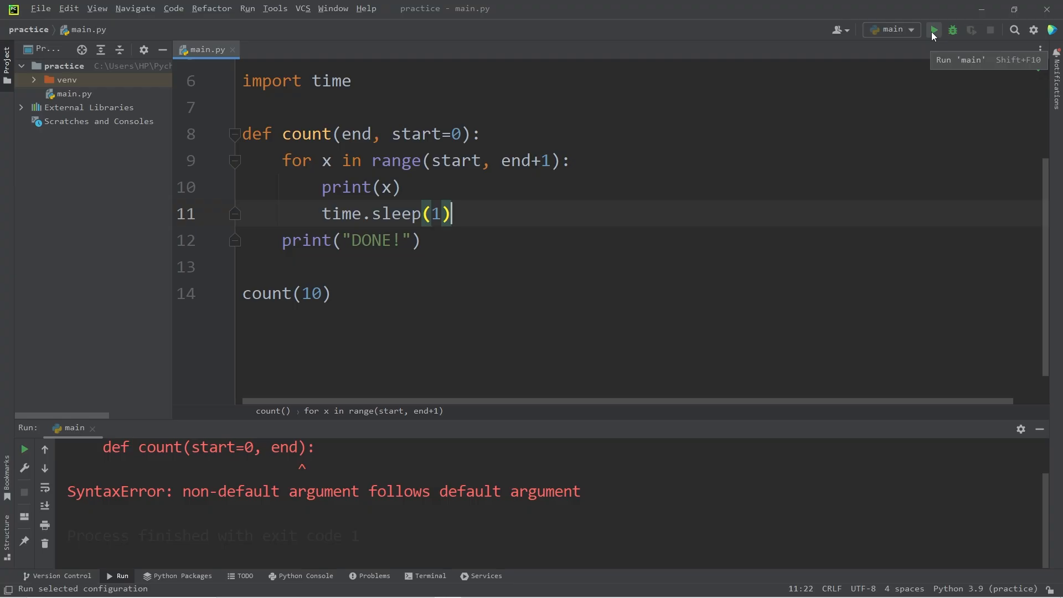
Step: Run count(10) with the reordered header, then change the call to count(30, 15)
click(933, 30)
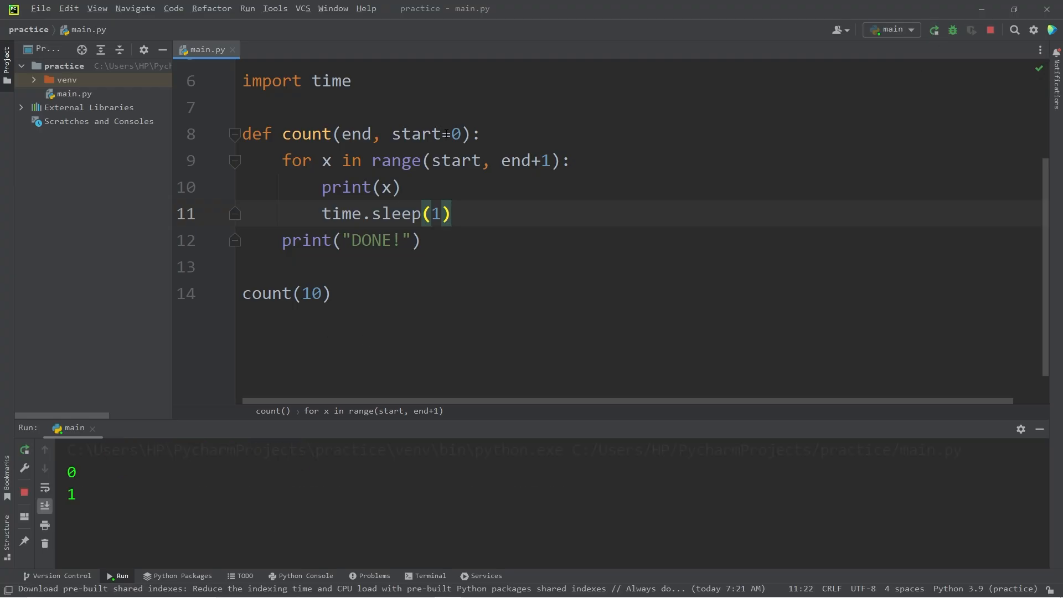
double_click(422, 134)
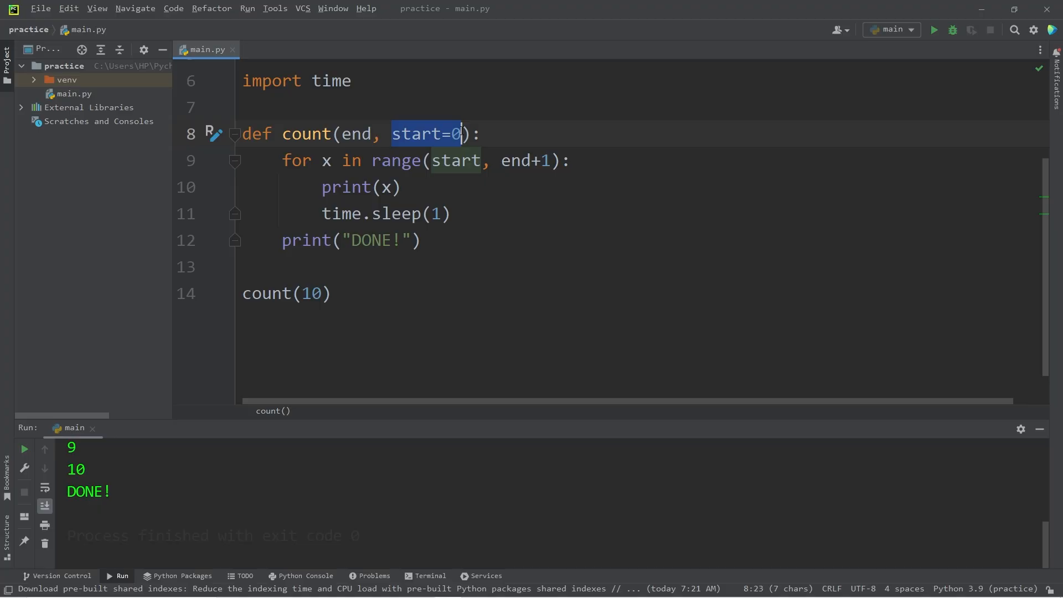
double_click(310, 293)
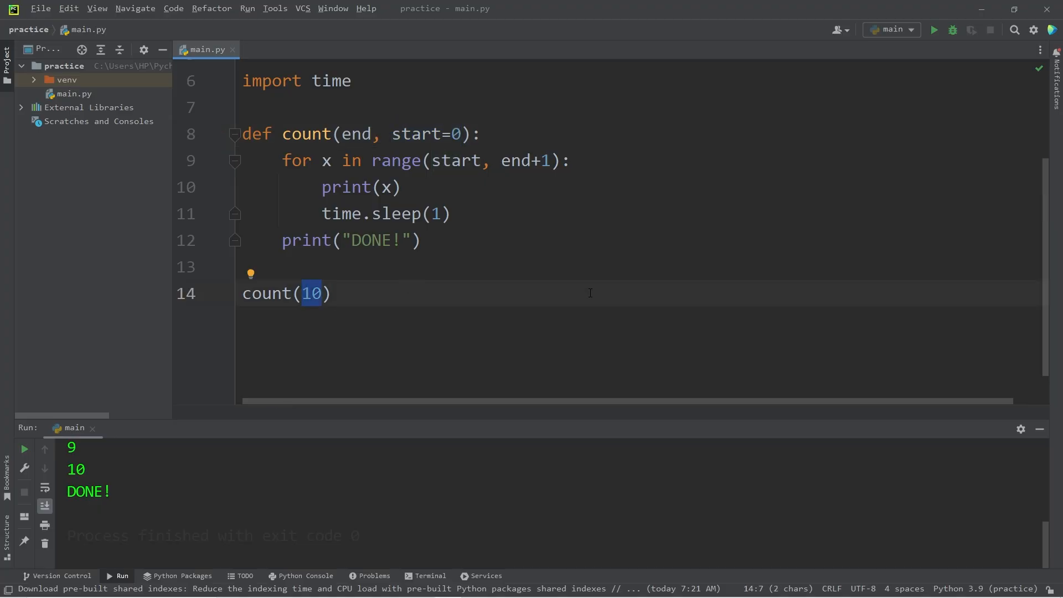
text(30)
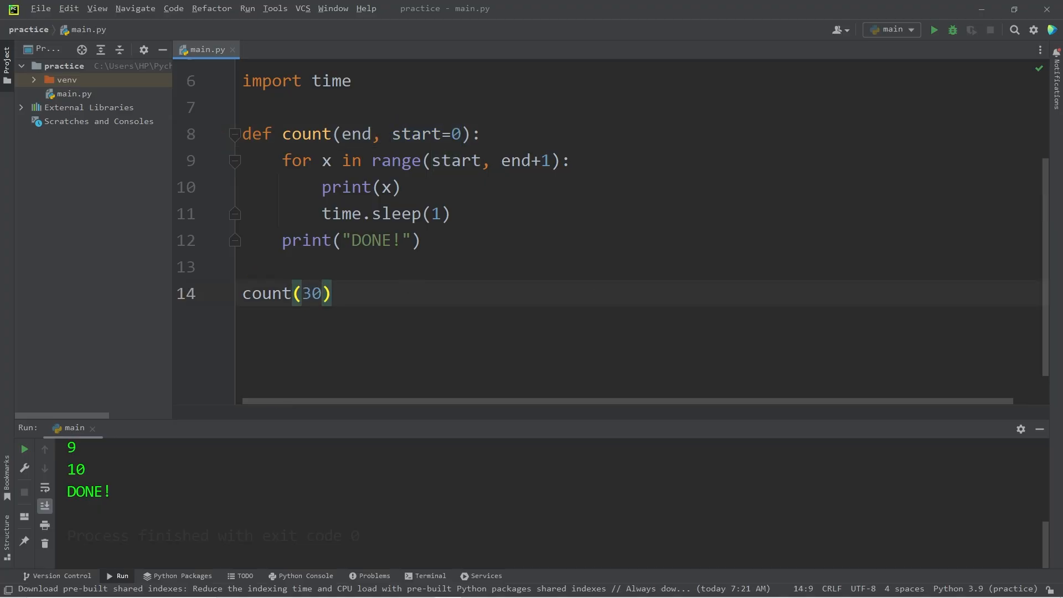
text(, 15)
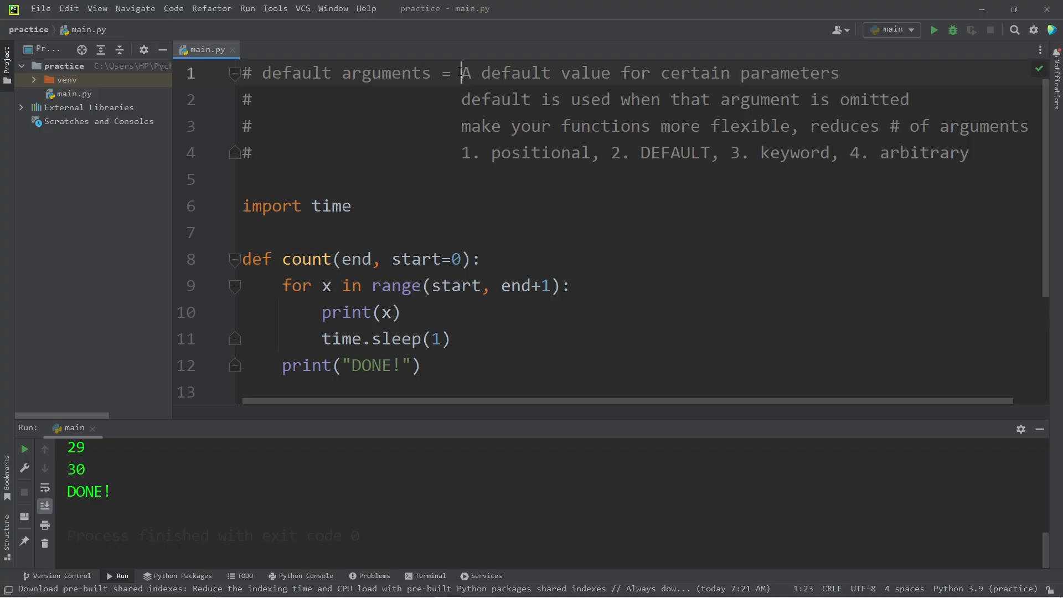
drag(661, 73, 817, 73)
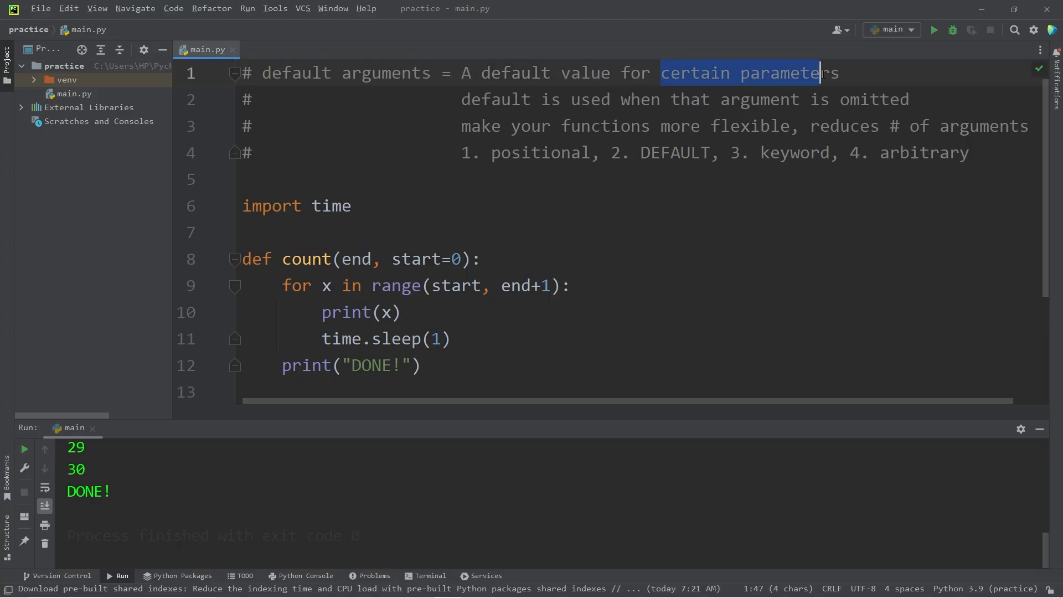
double_click(495, 100)
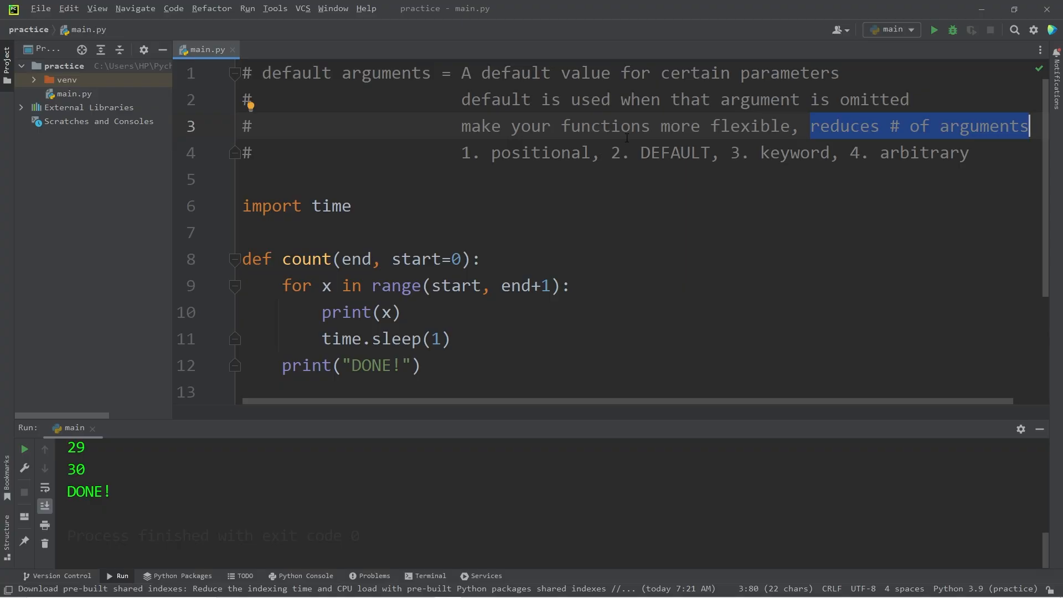
double_click(674, 152)
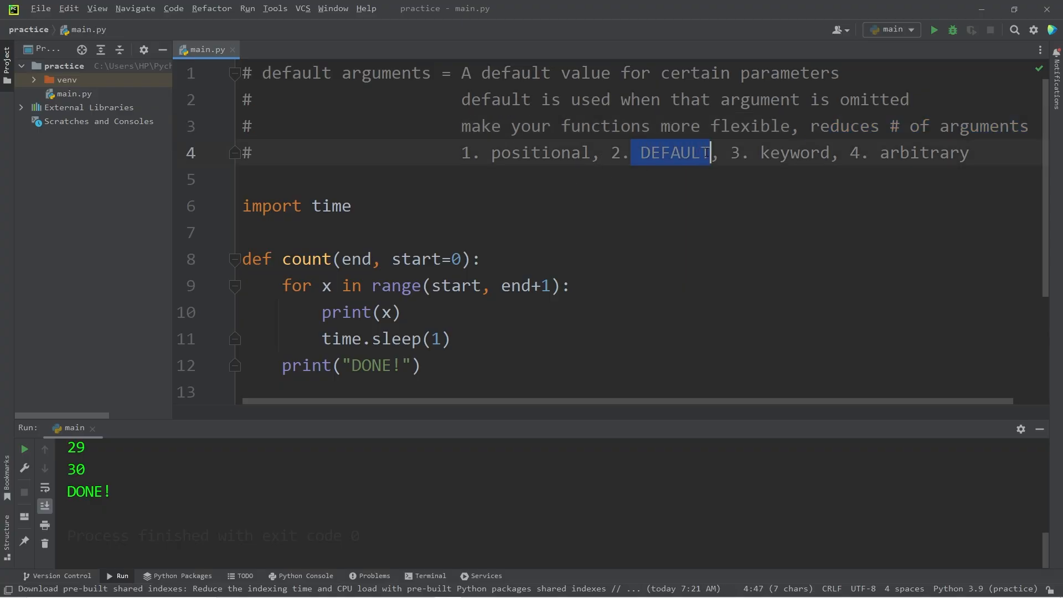
double_click(783, 153)
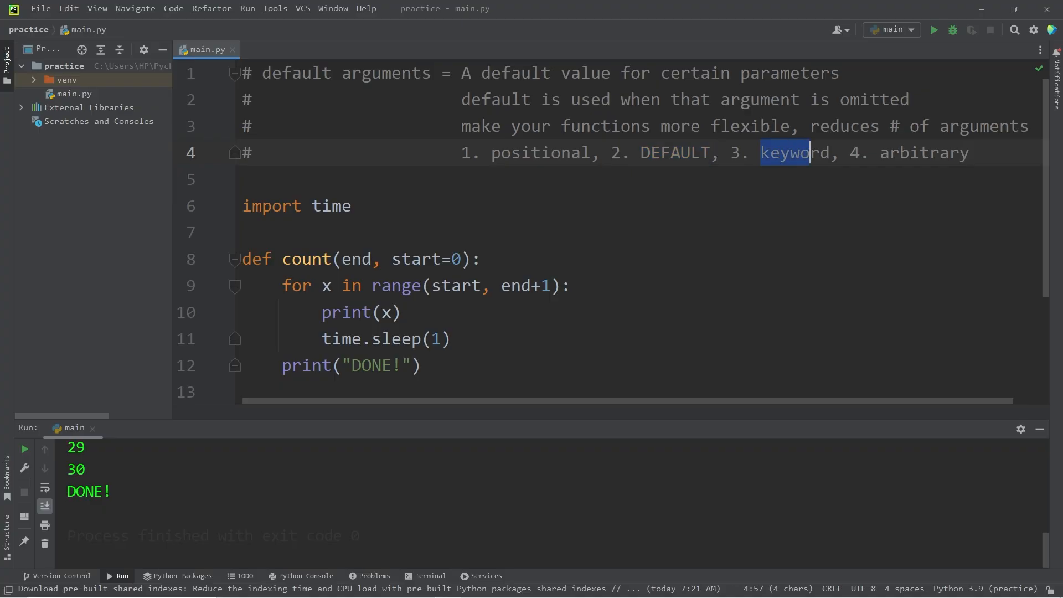